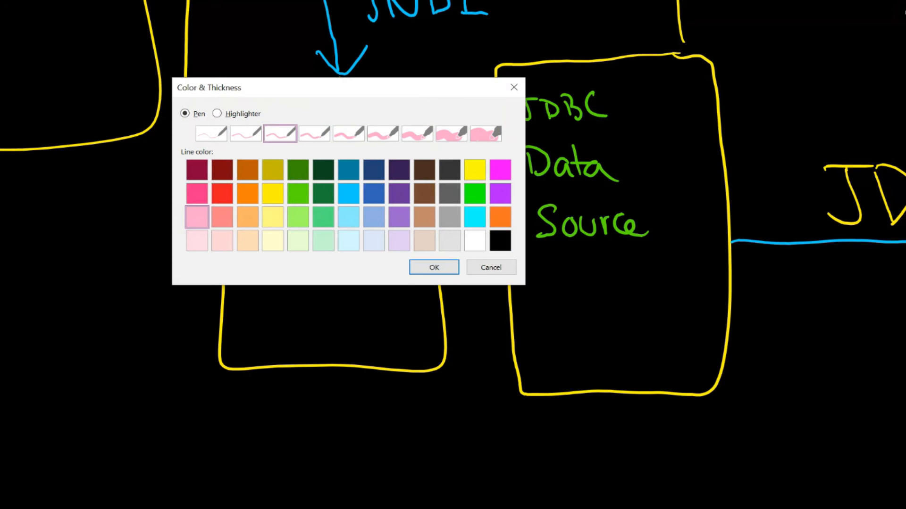
Choose a pen colour in OneNote's Color & Thickness dialog for the data source diagram.
click(210, 133)
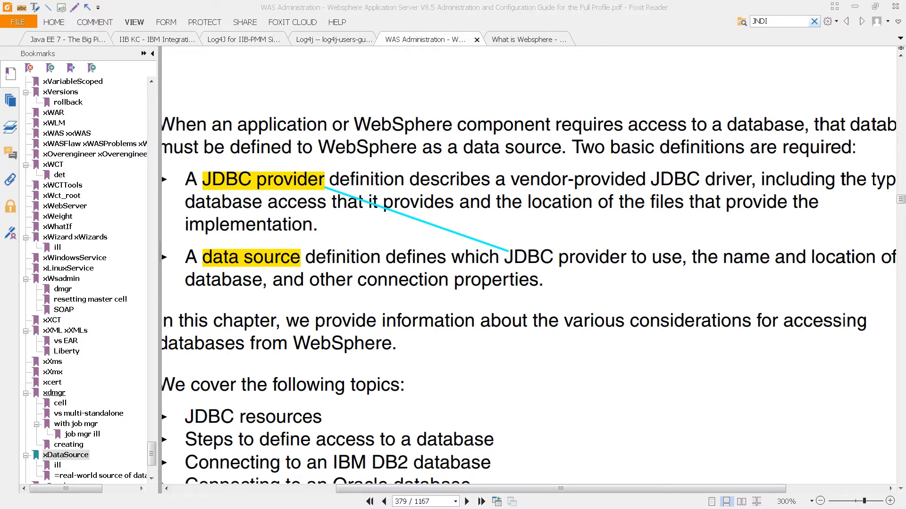
mouse_move(441, 400)
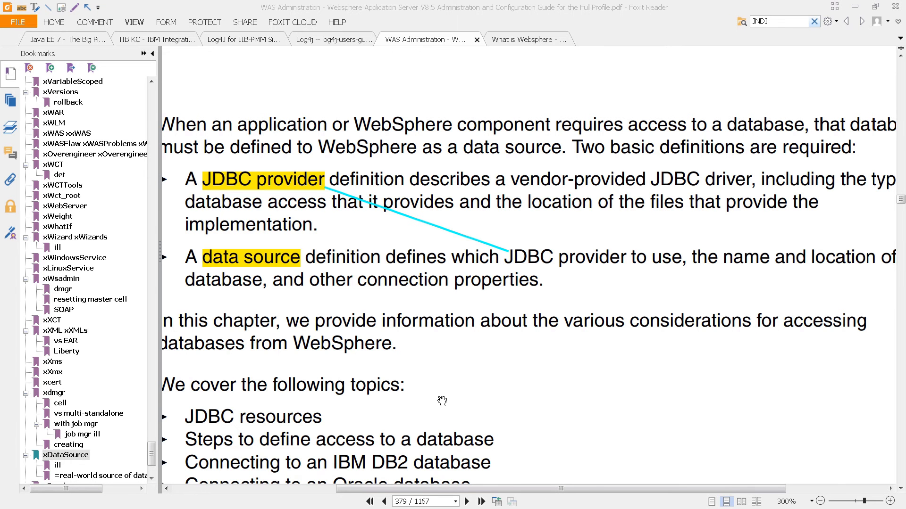
mouse_move(532, 409)
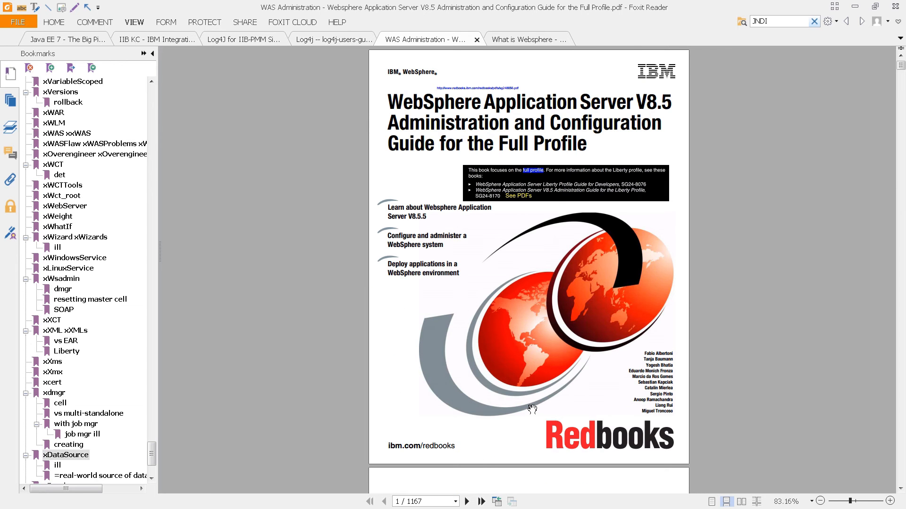
key(alt)
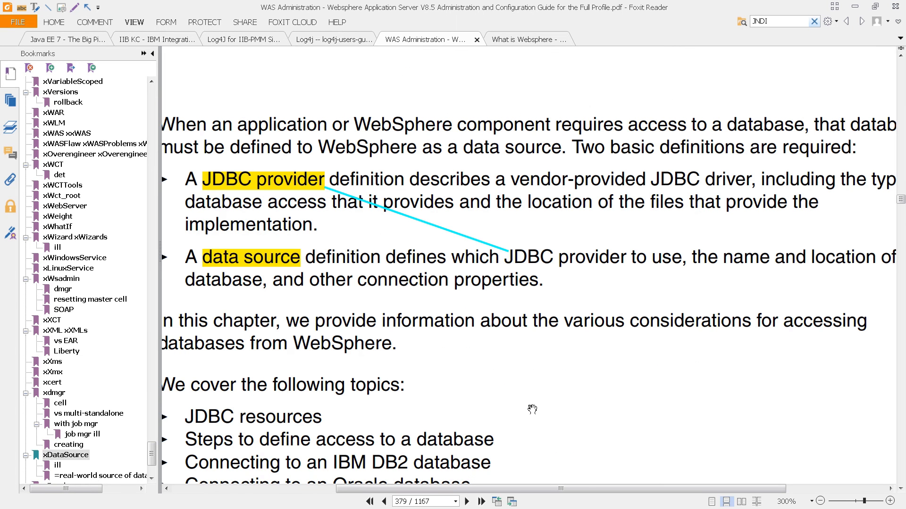
mouse_move(401, 254)
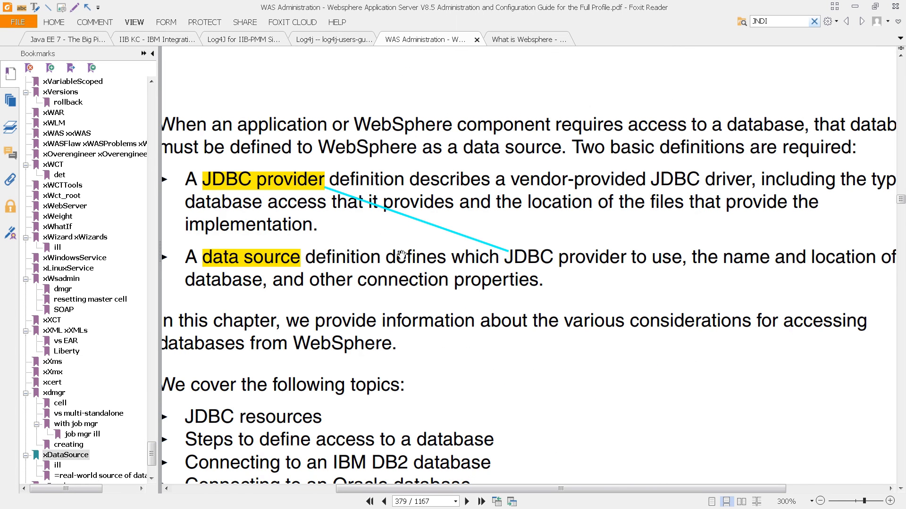
mouse_move(618, 283)
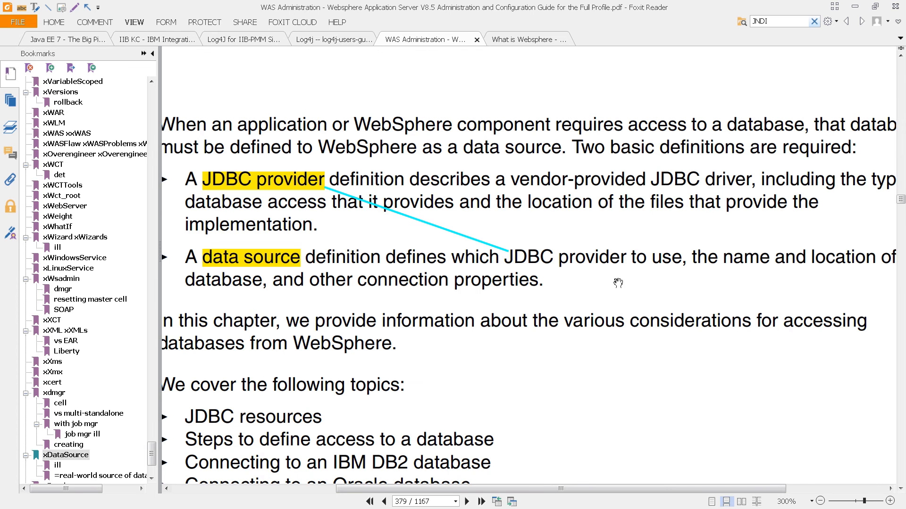
mouse_move(596, 240)
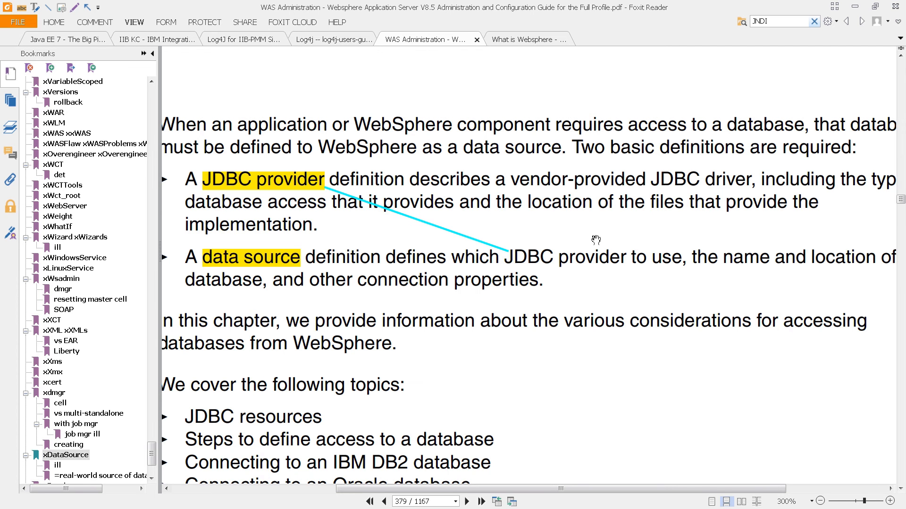
mouse_move(620, 233)
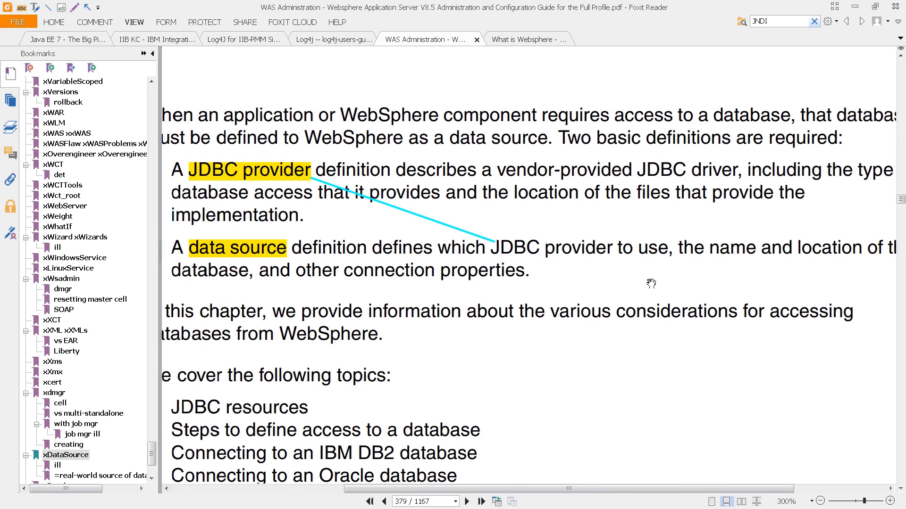
mouse_move(512, 188)
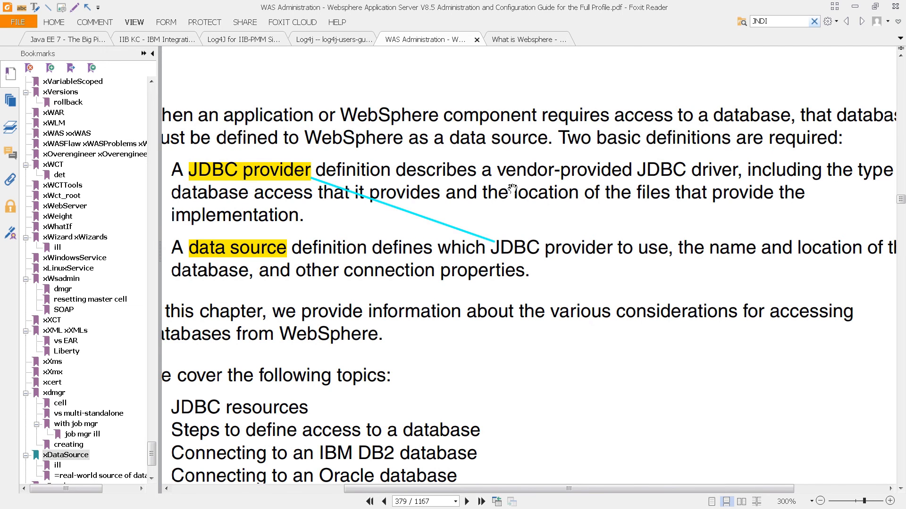
mouse_move(646, 261)
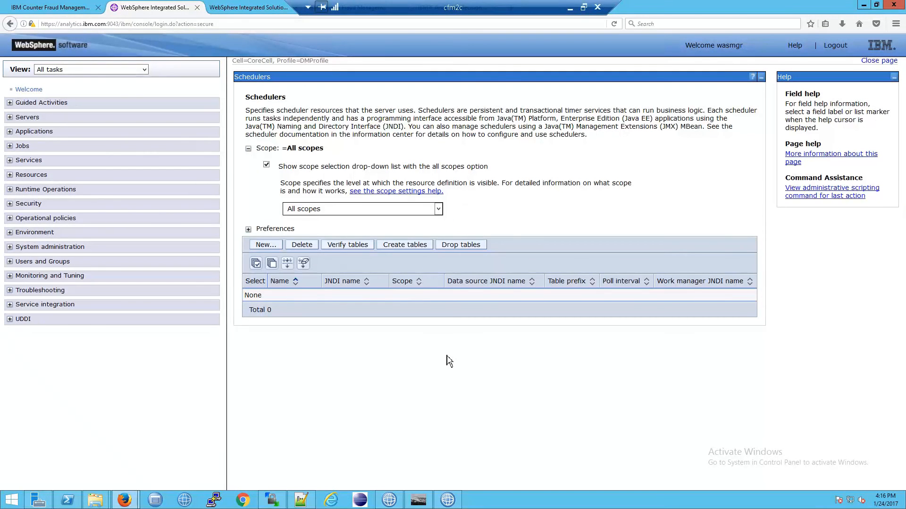
mouse_move(133, 67)
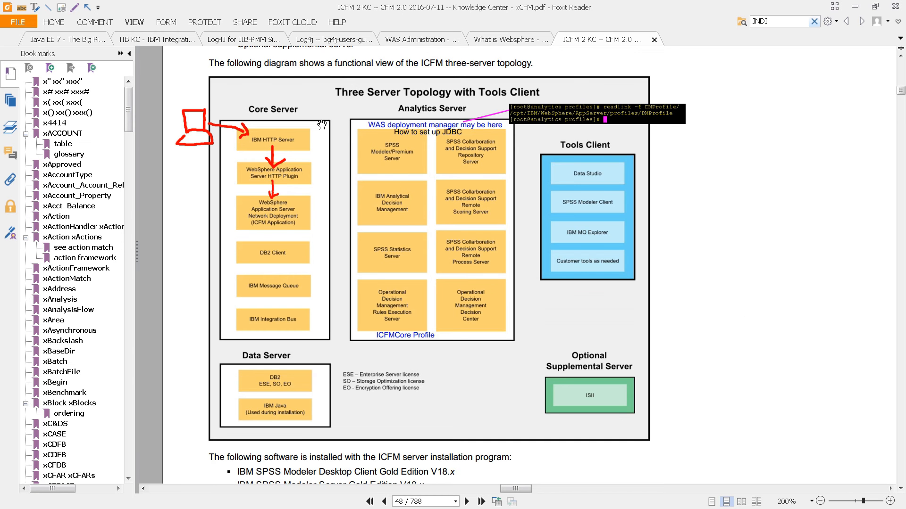
mouse_move(305, 348)
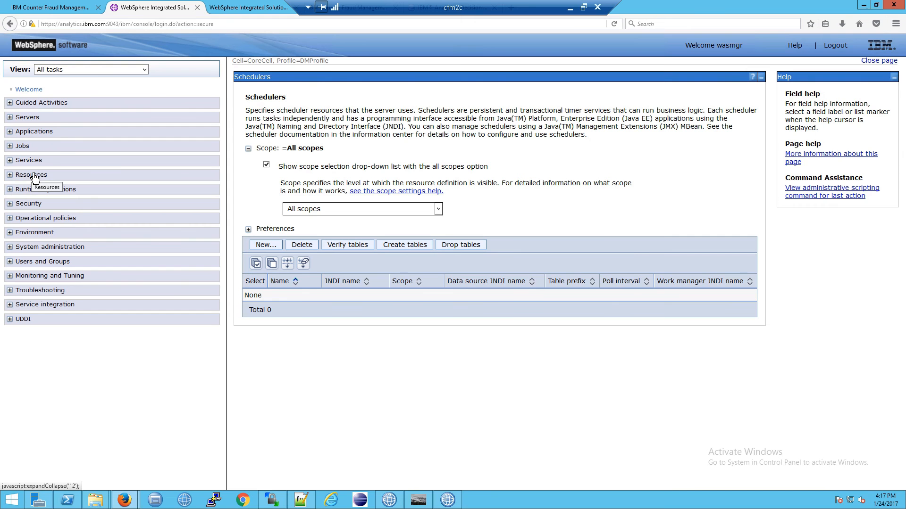
mouse_move(100, 36)
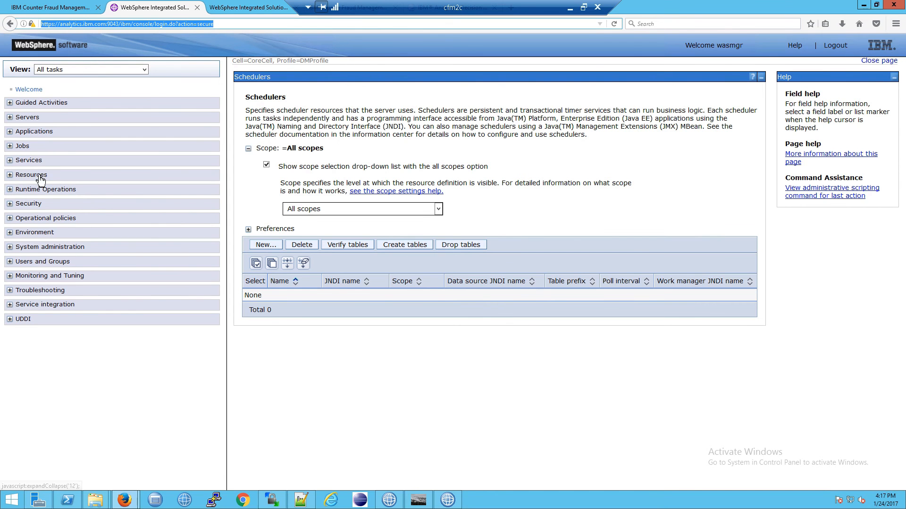
Expand Resources in the console navigation tree to reveal JDBC providers and Data sources.
click(31, 175)
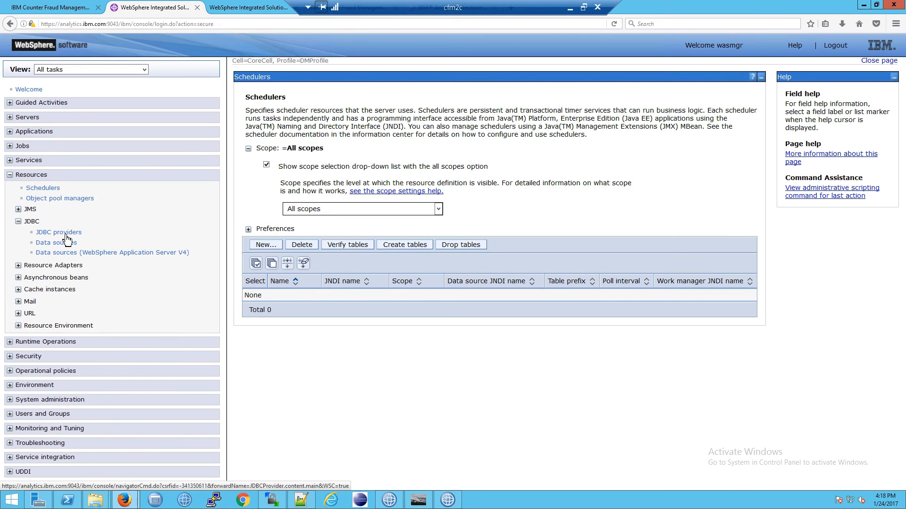
mouse_move(56, 242)
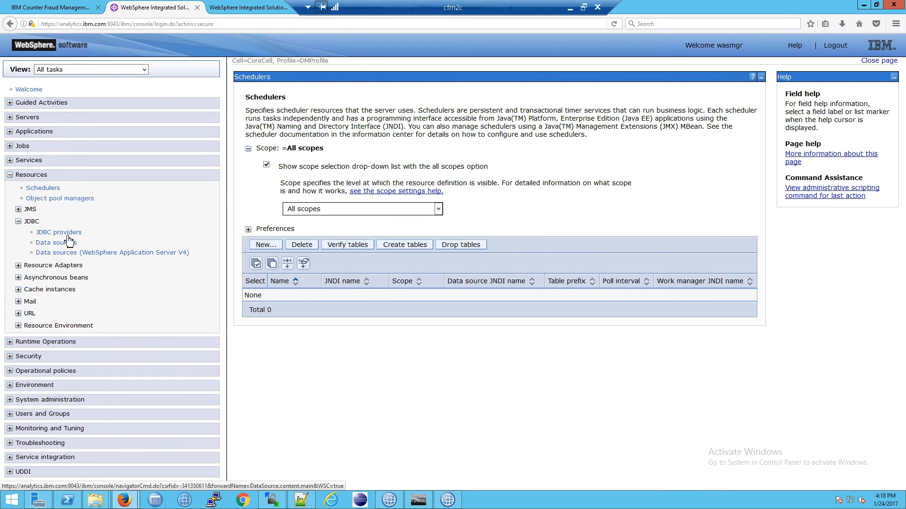
List the JDBC providers and open DB2 Using IBM JCC Driver (XA) scoped to ICFMCluster.
click(59, 232)
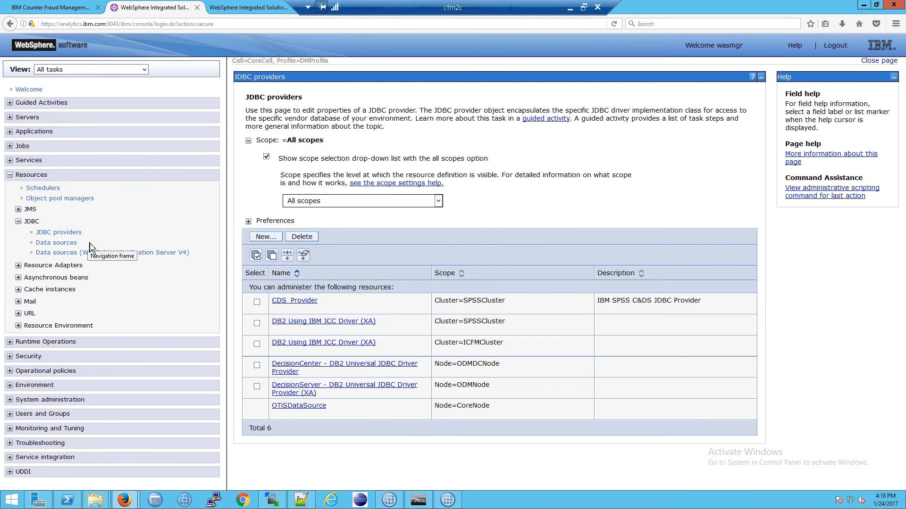
mouse_move(401, 330)
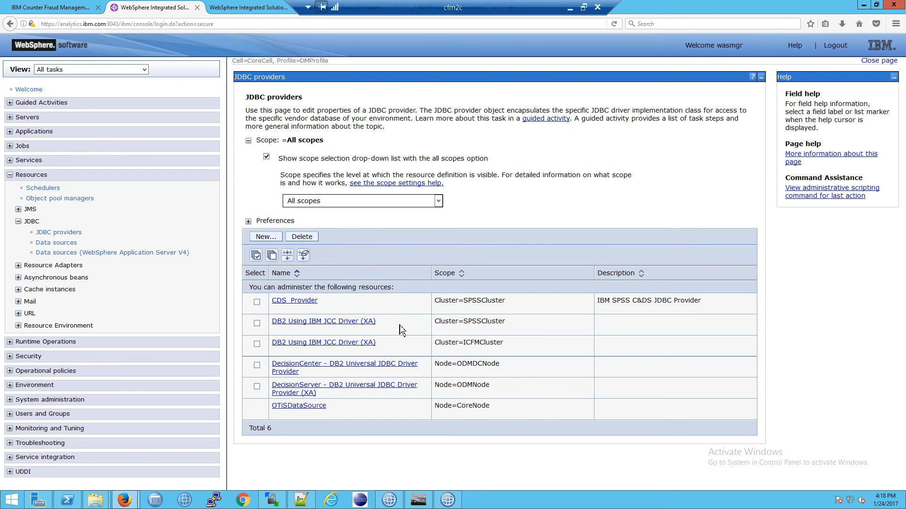
mouse_move(318, 371)
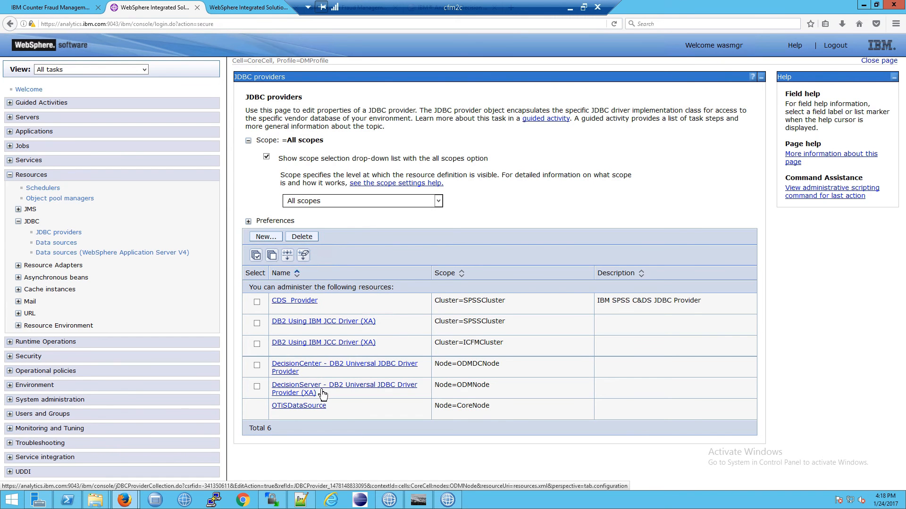
mouse_move(331, 359)
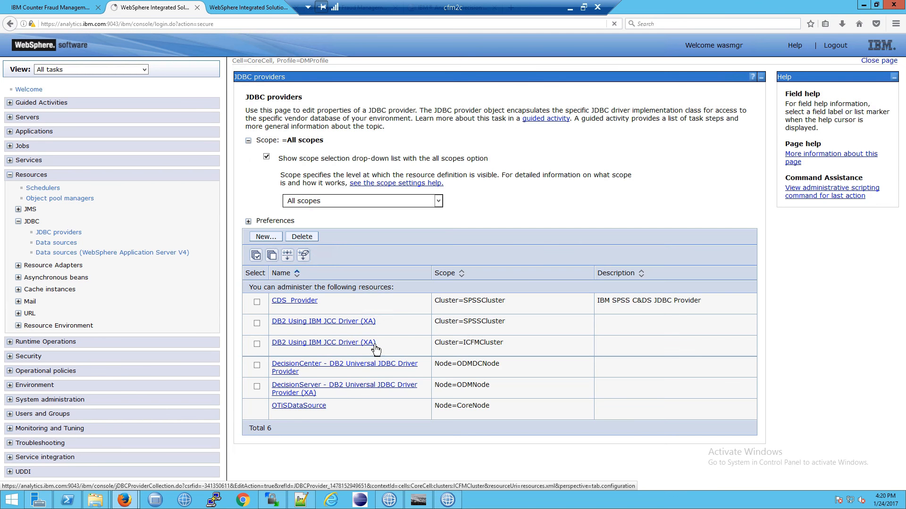
click(324, 342)
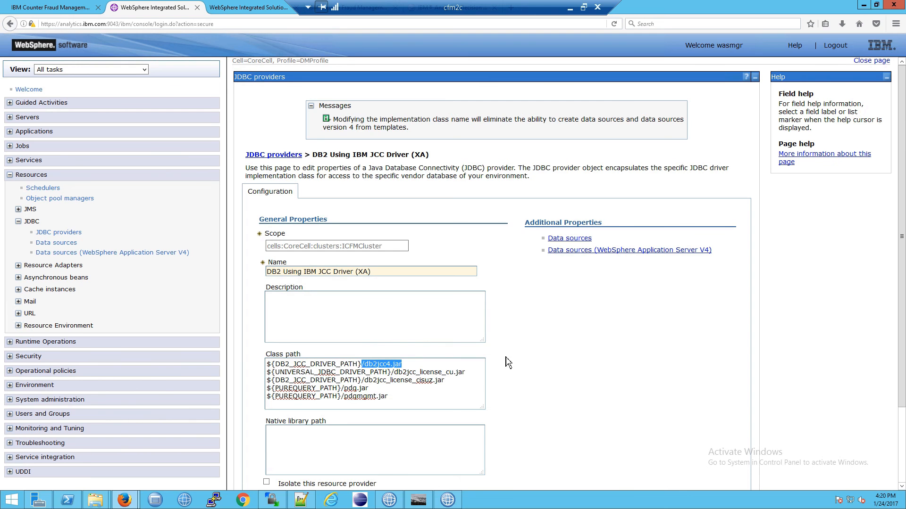
mouse_move(546, 365)
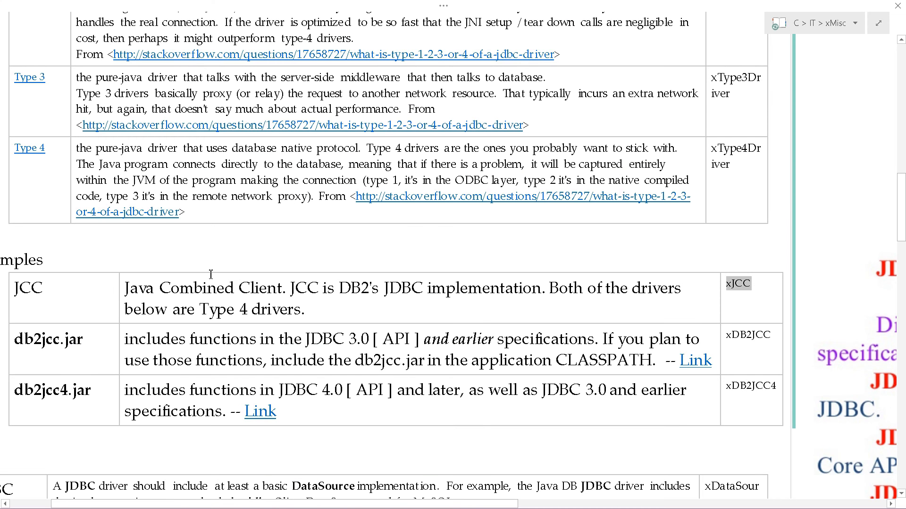
Highlight 'Combined Client' in the JCC note and scroll up to the JDBC API Versions table.
double_click(231, 288)
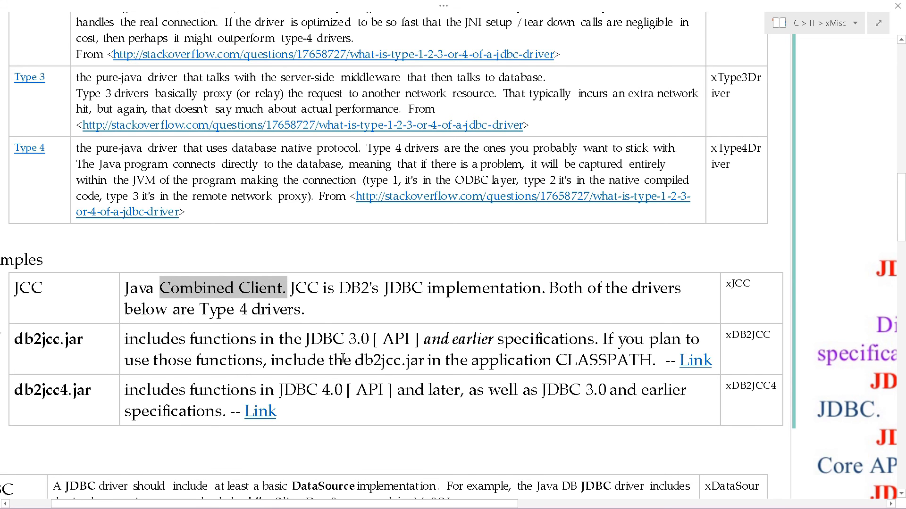
mouse_move(151, 385)
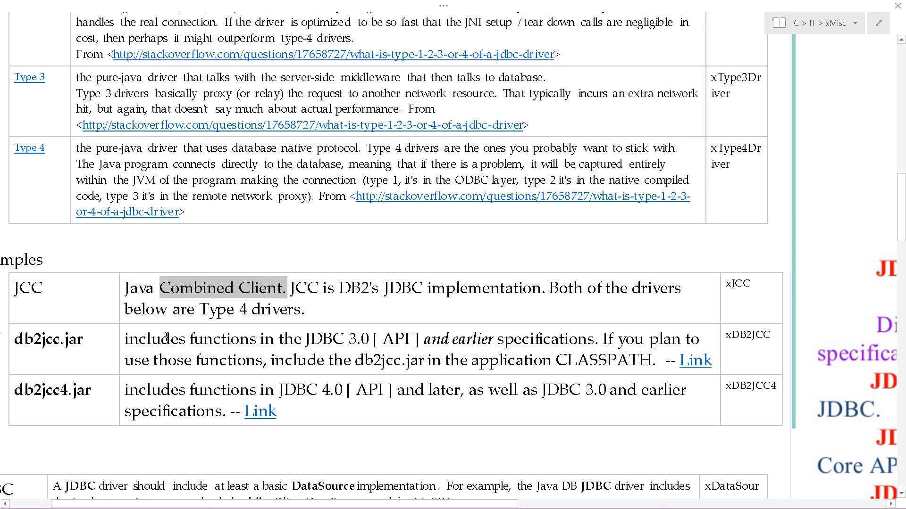
scroll(up, 3)
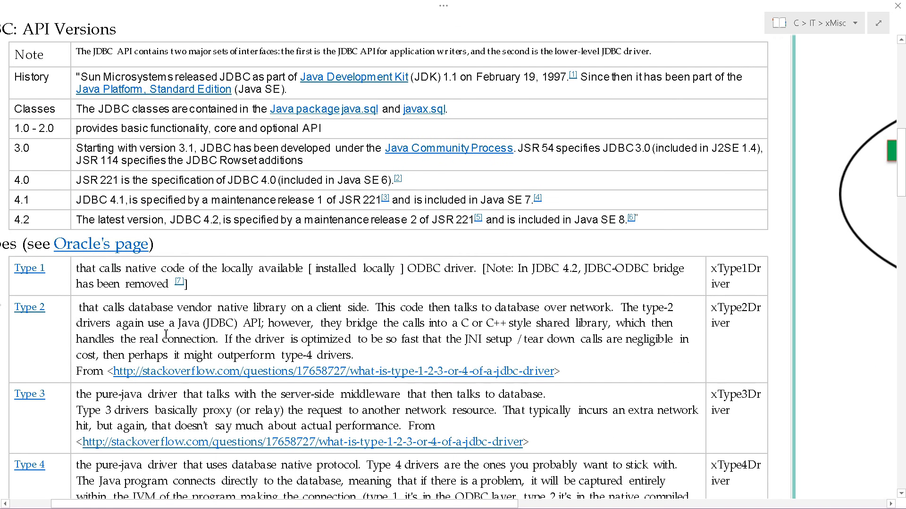
mouse_move(133, 280)
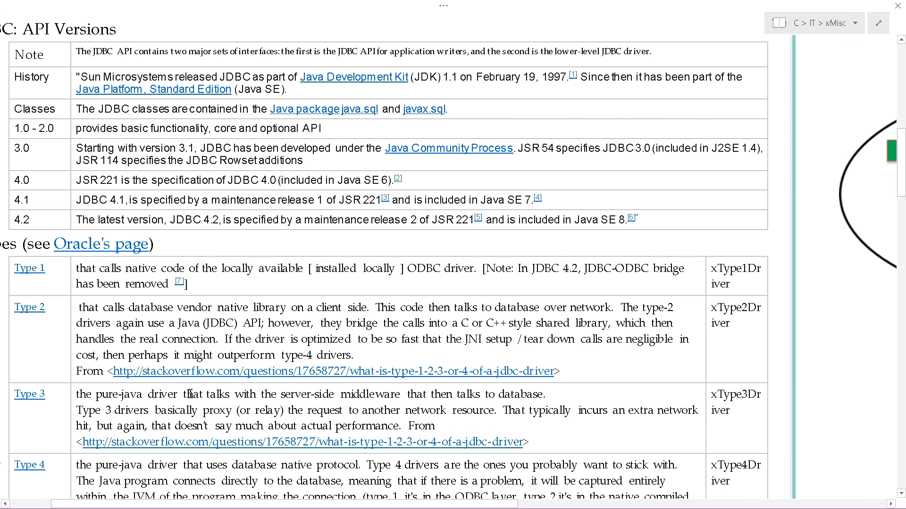
scroll(up, 3)
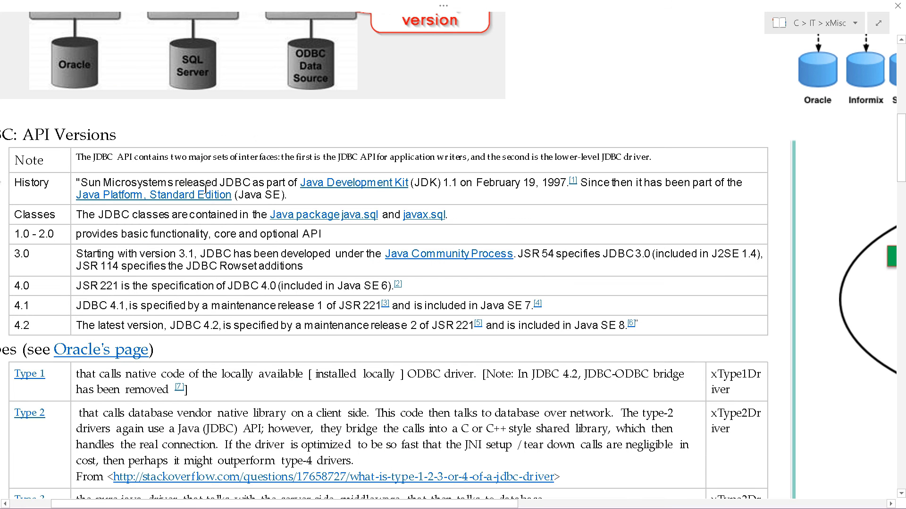
mouse_move(234, 496)
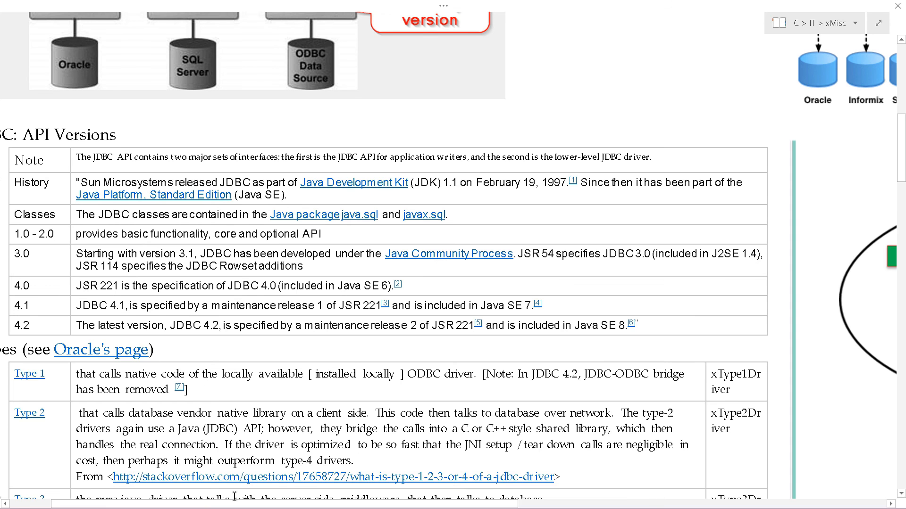
mouse_move(206, 486)
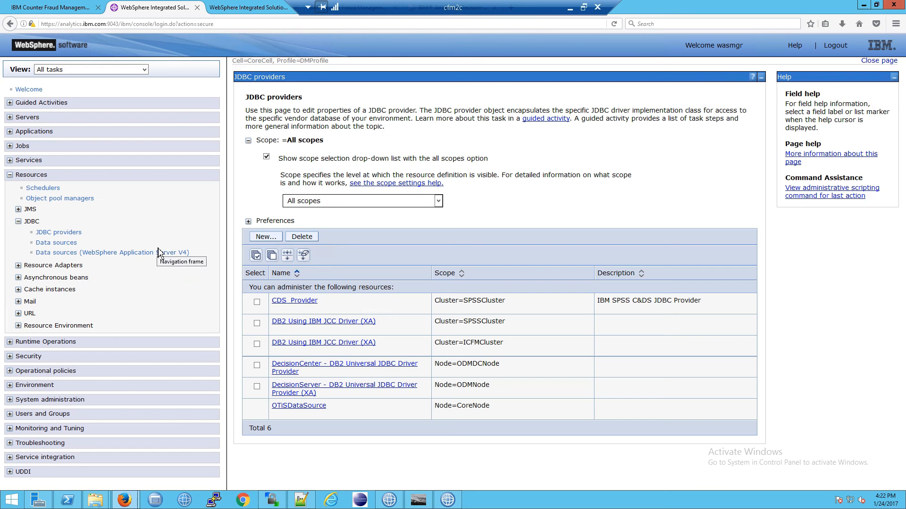
mouse_move(59, 232)
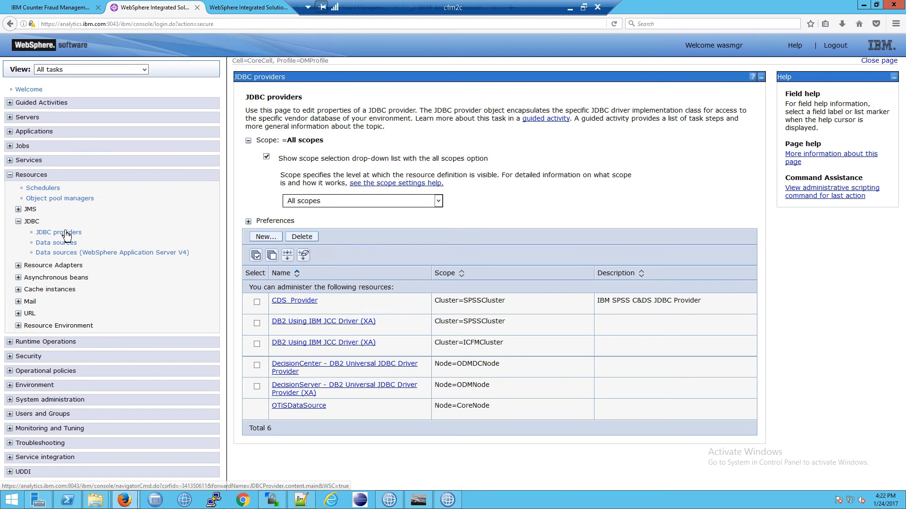
List all six JDBC data sources and scroll through them, including the jdbc/cfdb entries.
click(56, 242)
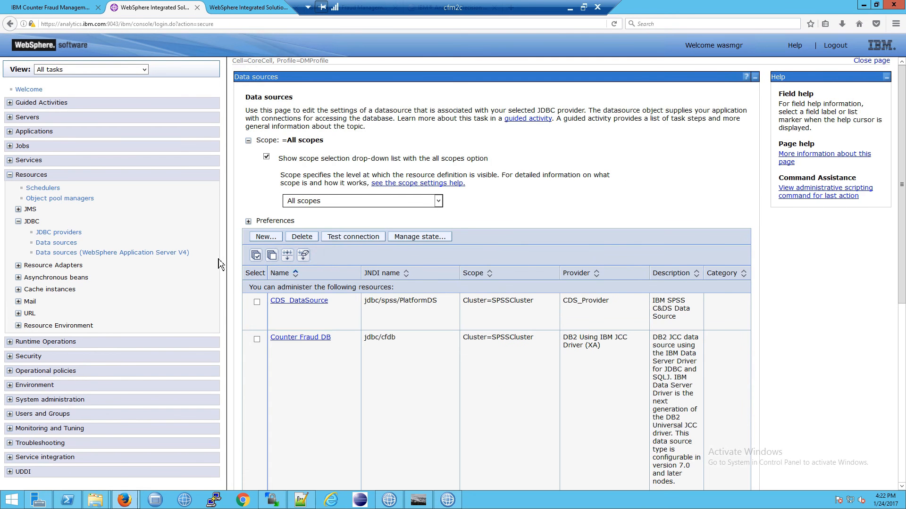
scroll(down, 3)
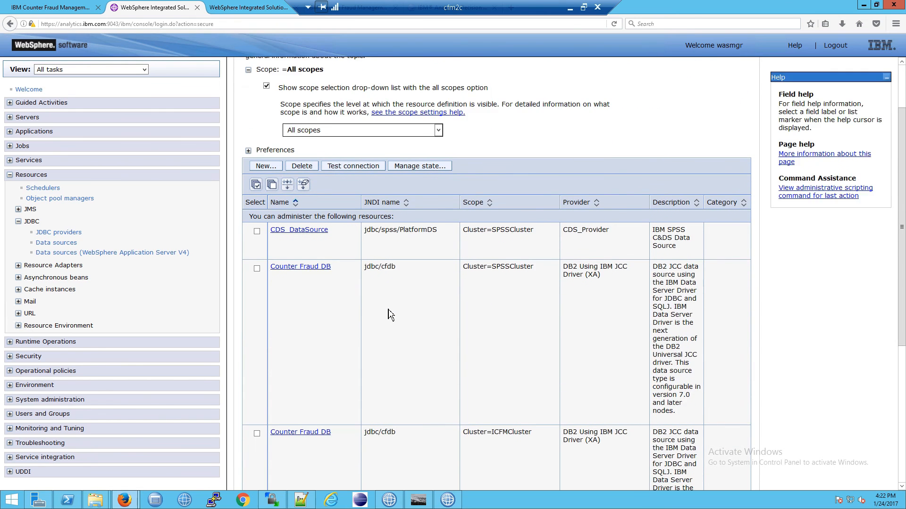
scroll(down, 3)
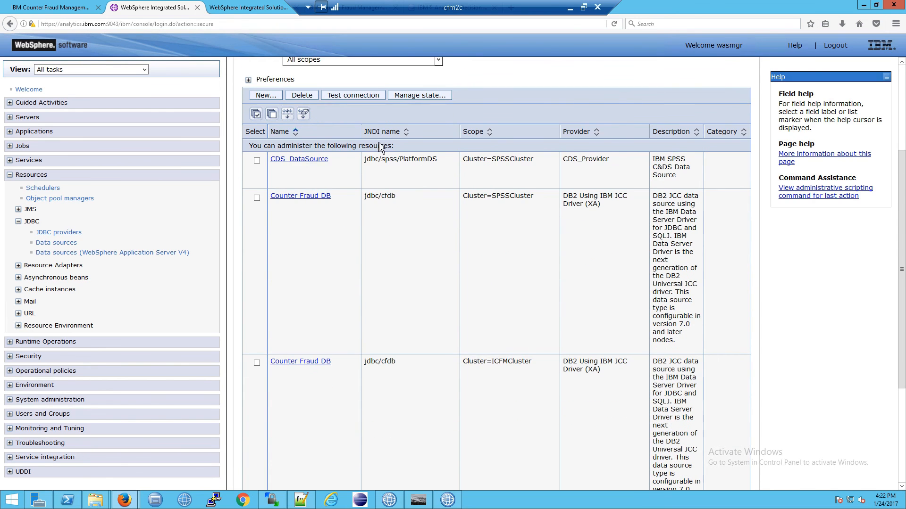
mouse_move(391, 143)
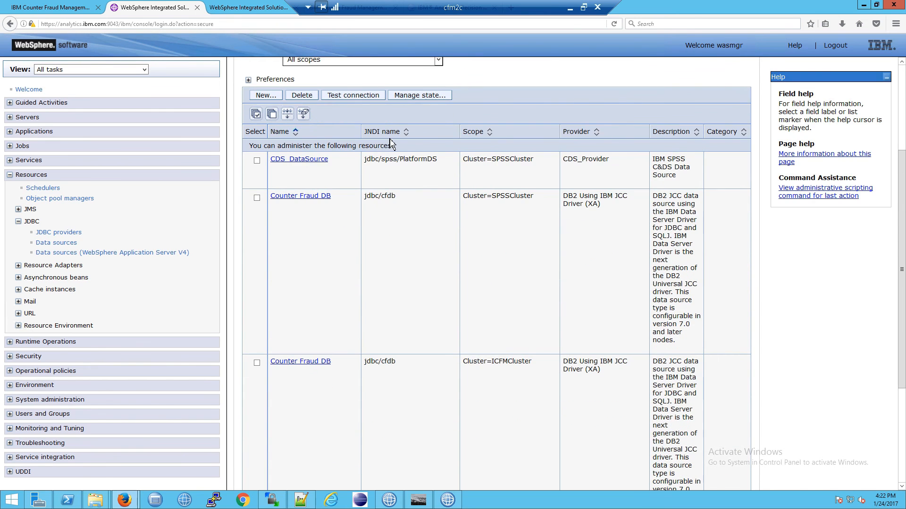
mouse_move(629, 343)
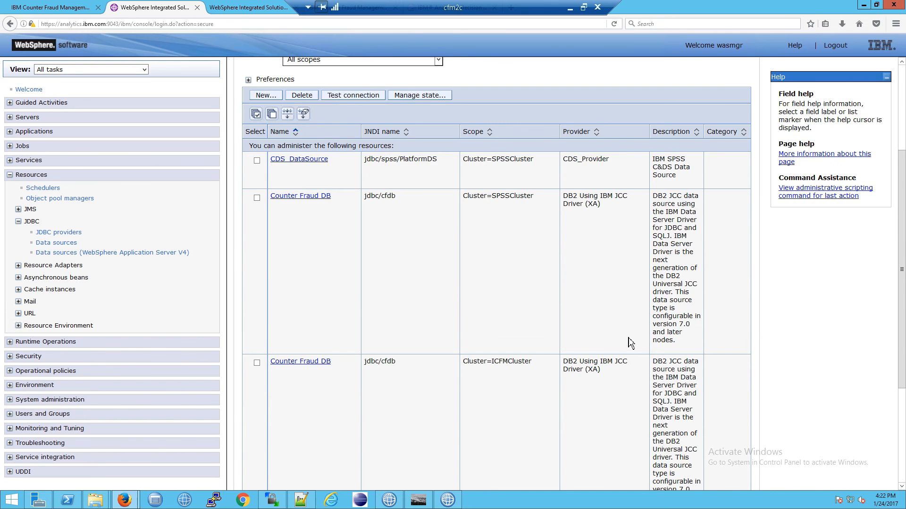
scroll(down, 3)
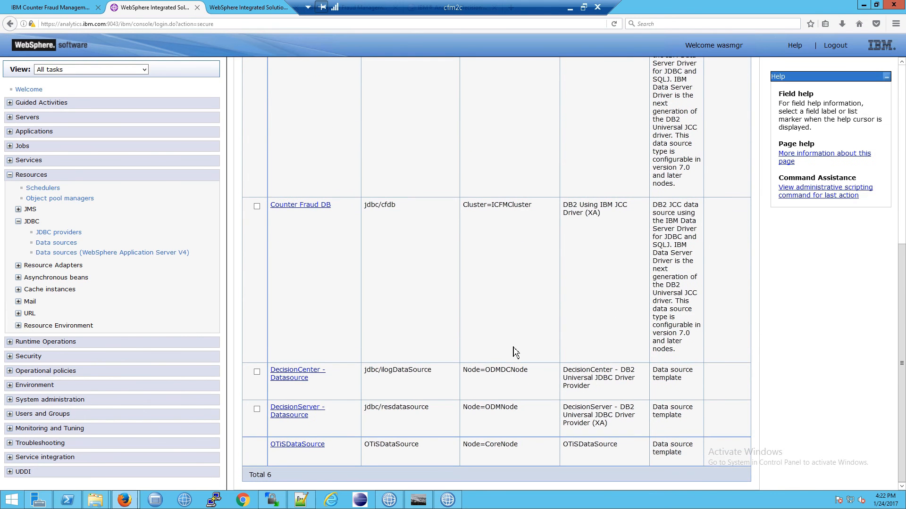
mouse_move(307, 218)
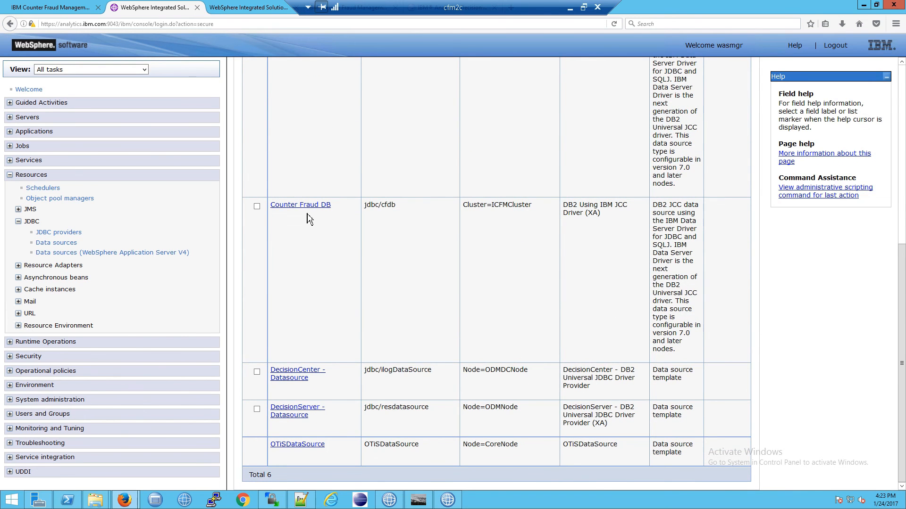
Open Counter Fraud DB for ICFMCluster, highlight its scope, and review helper and database settings.
click(300, 204)
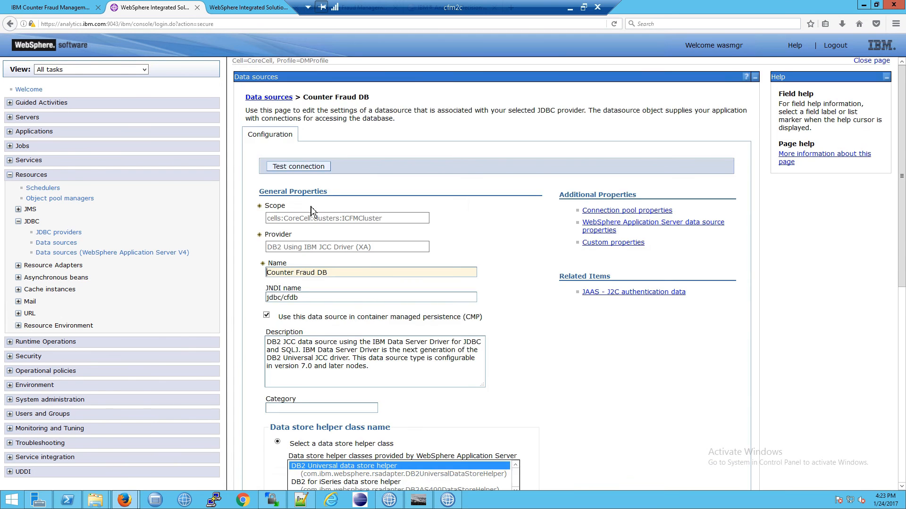
scroll(down, 3)
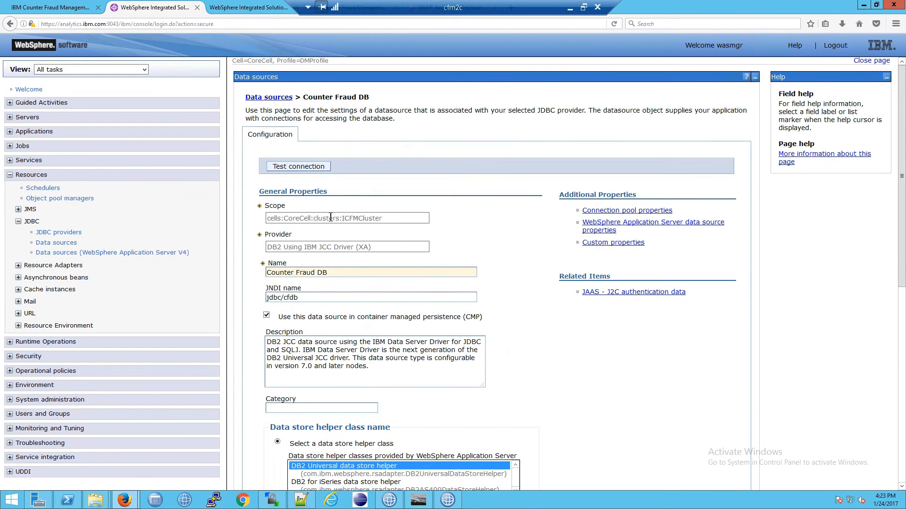
triple_click(347, 218)
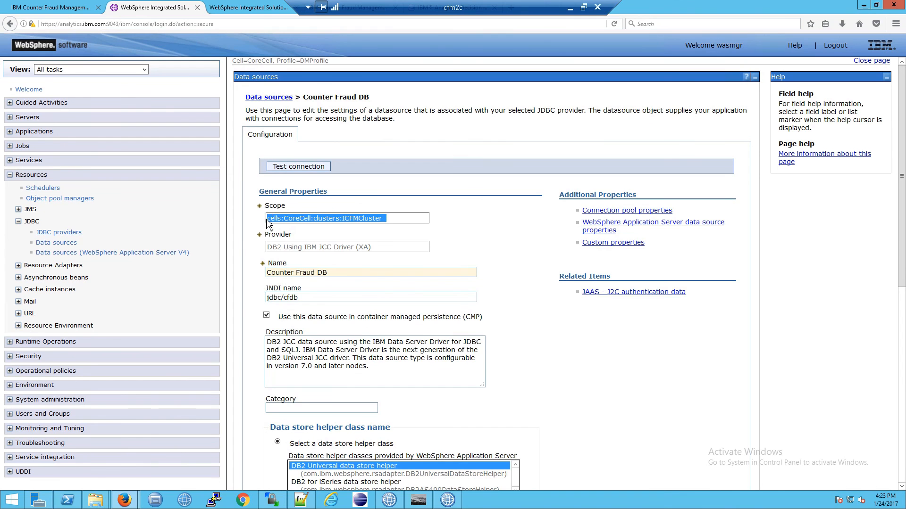
mouse_move(386, 253)
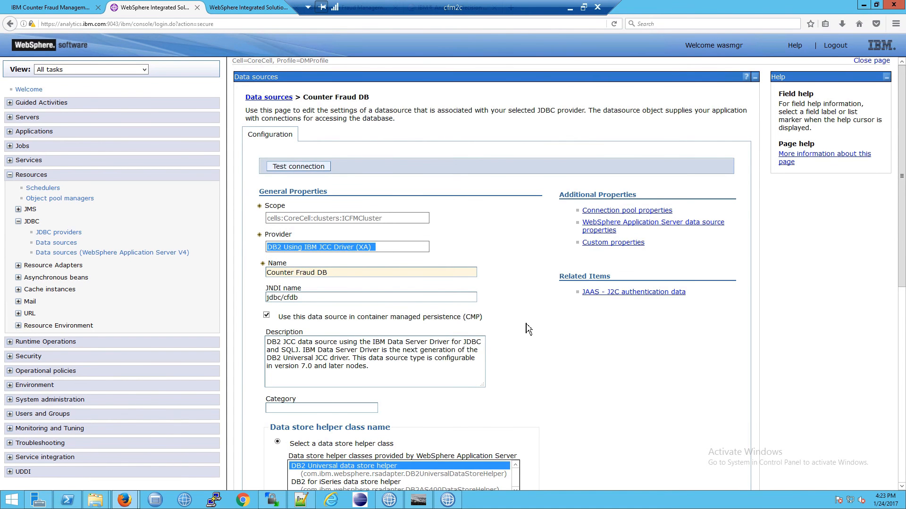
scroll(down, 3)
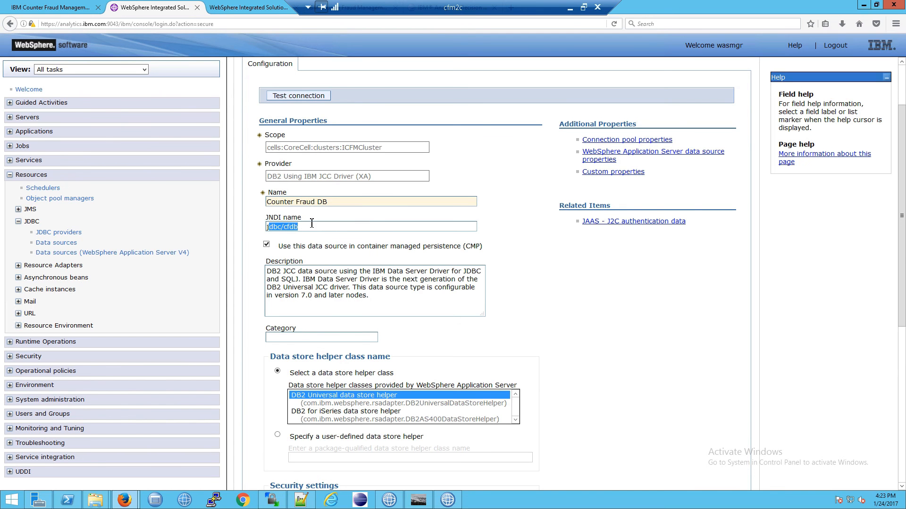
mouse_move(294, 200)
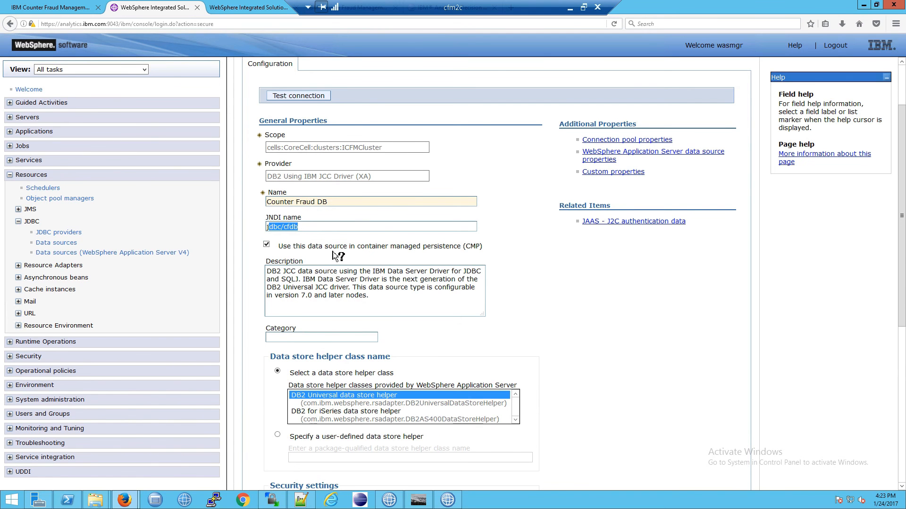
scroll(down, 3)
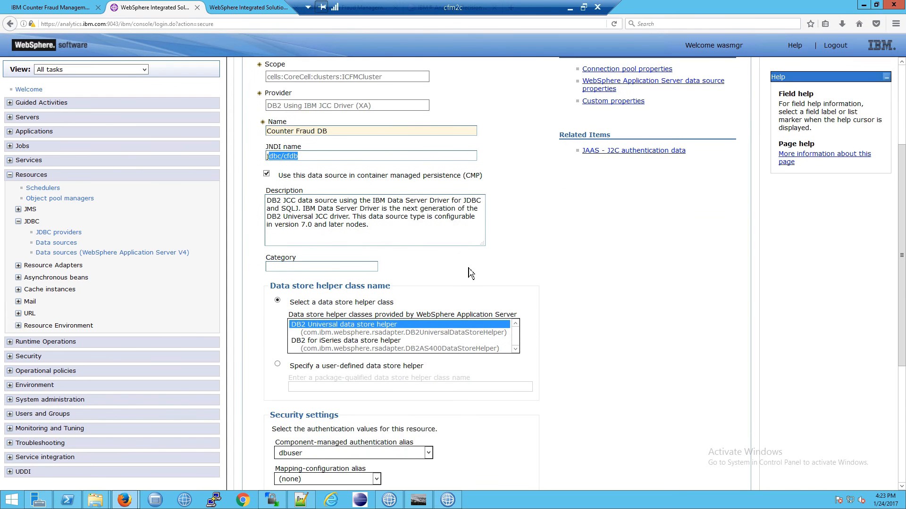
scroll(down, 3)
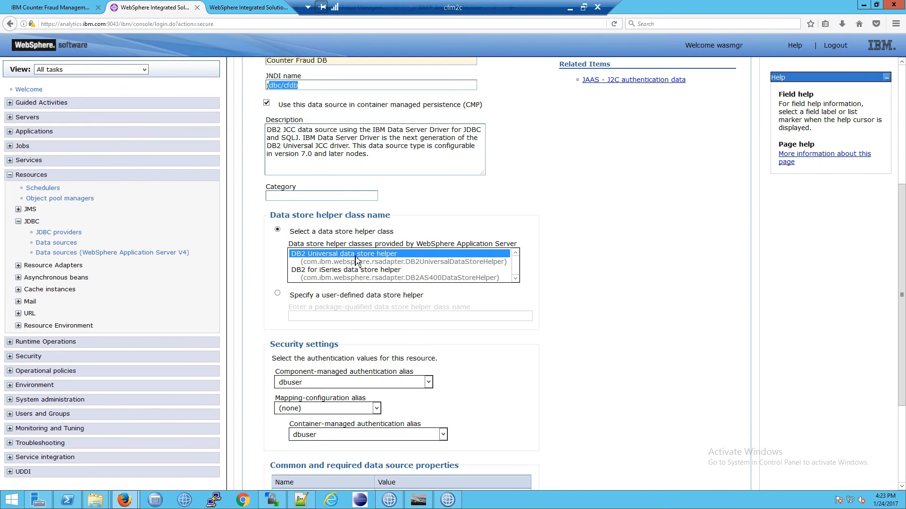
mouse_move(563, 350)
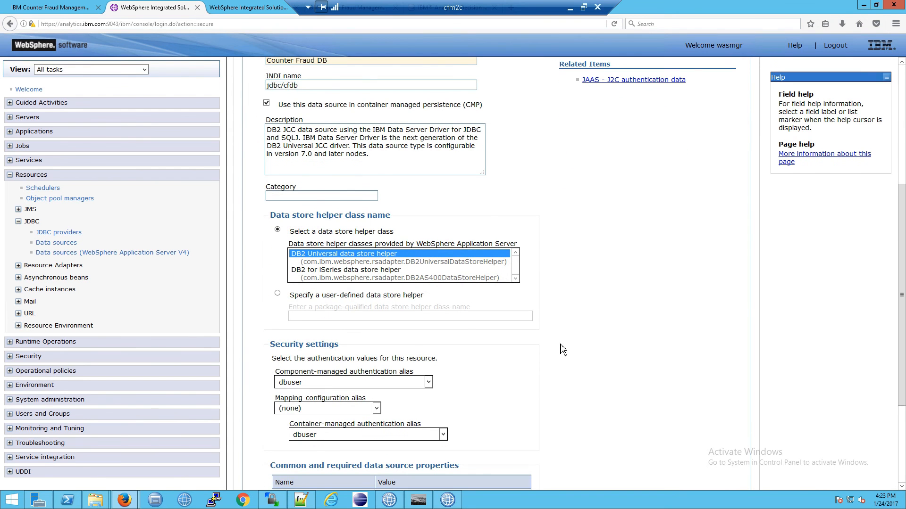
scroll(down, 3)
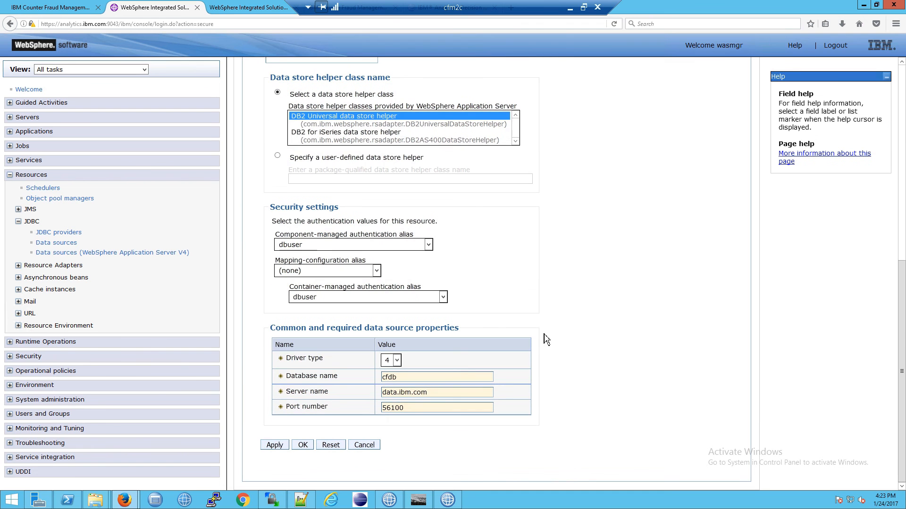
mouse_move(481, 258)
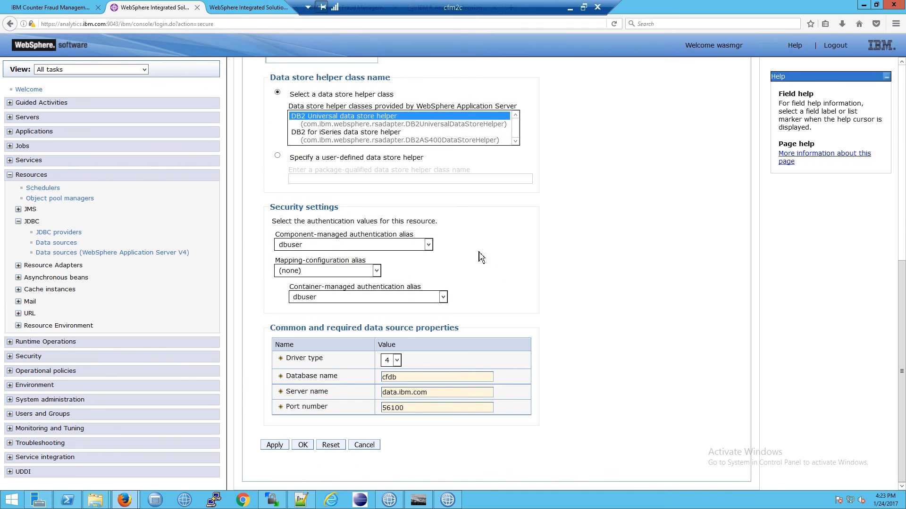
mouse_move(569, 318)
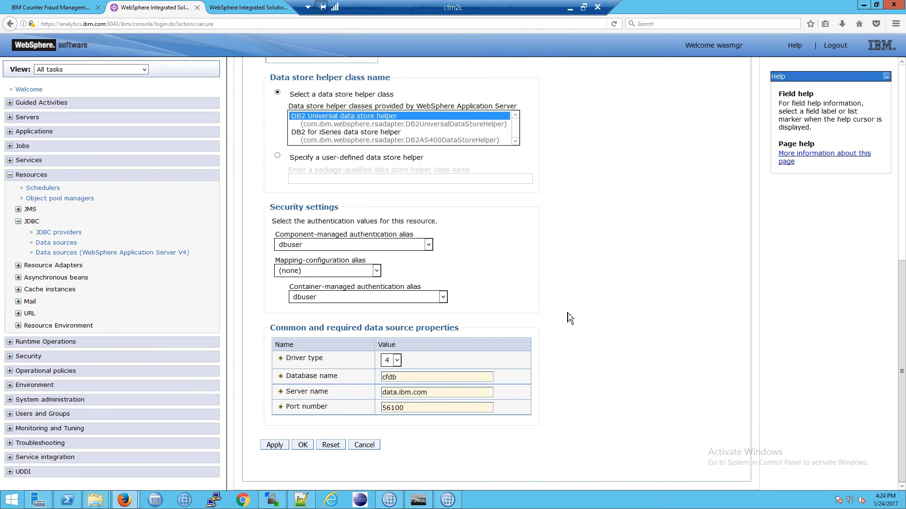
mouse_move(546, 342)
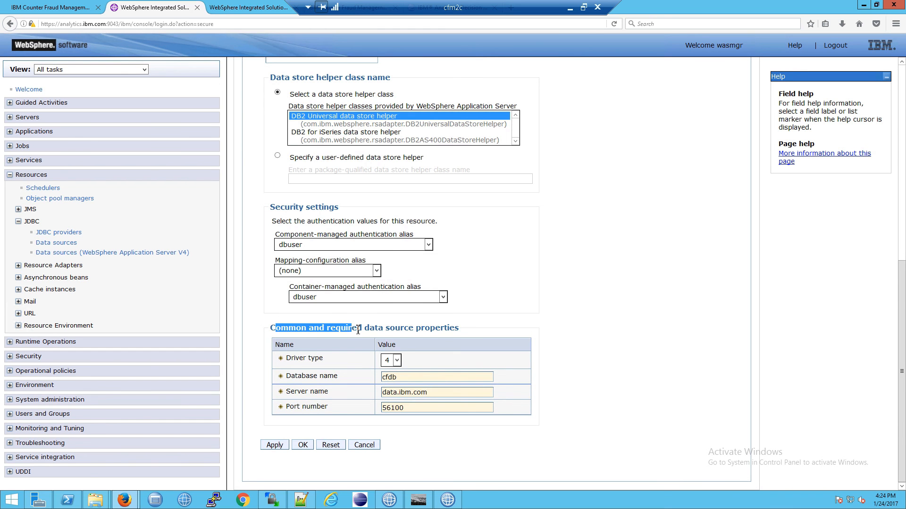
mouse_move(410, 361)
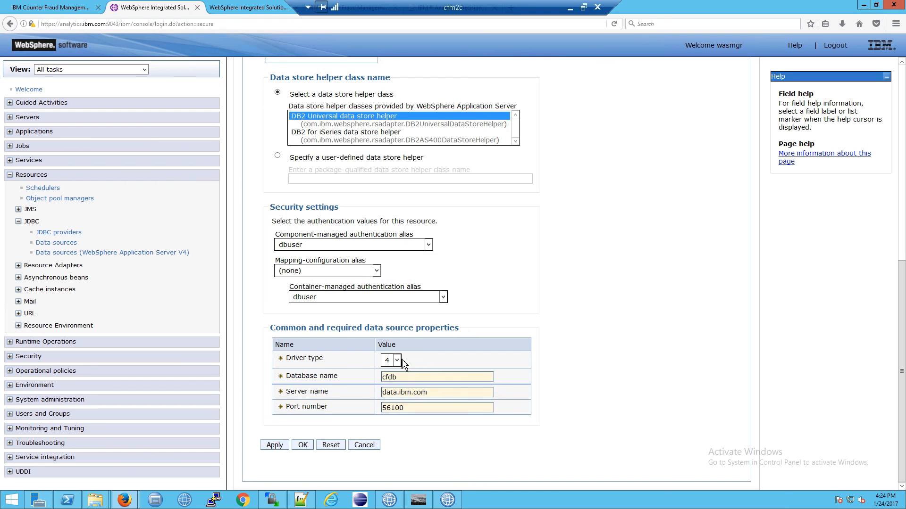
mouse_move(408, 373)
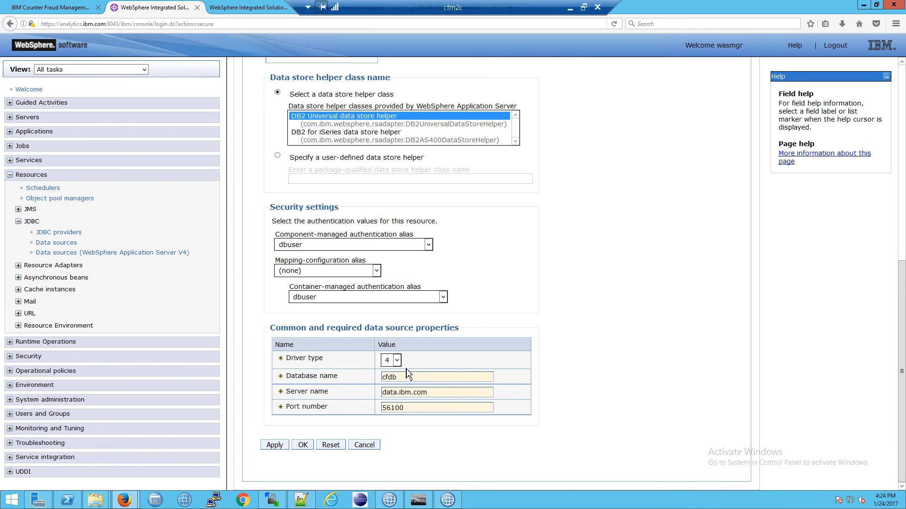
mouse_move(342, 414)
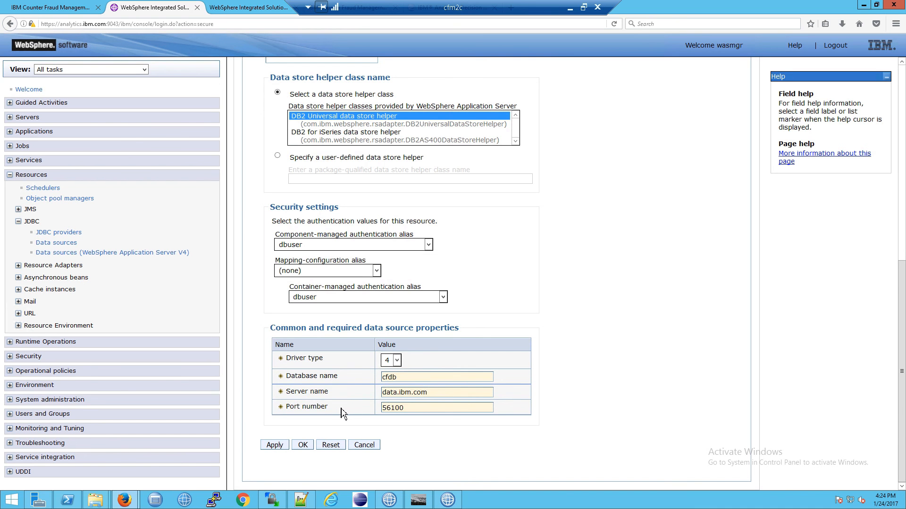
mouse_move(555, 446)
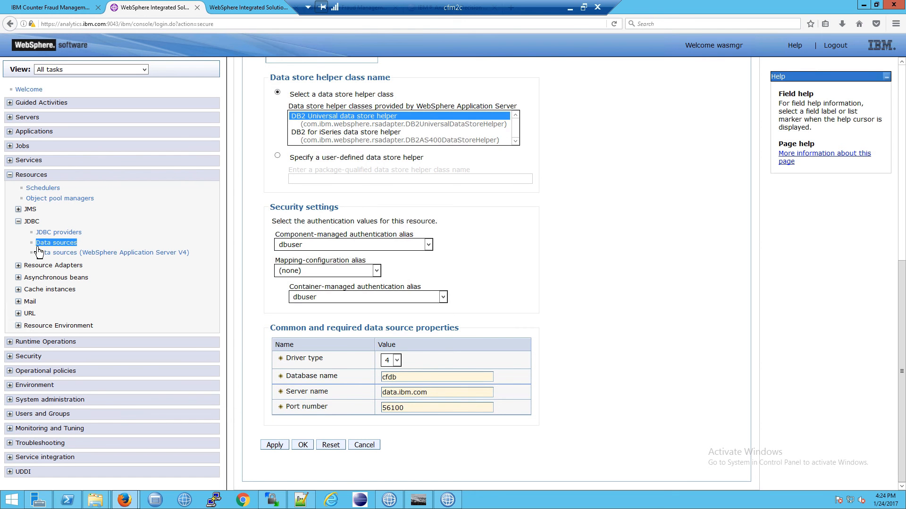
mouse_move(59, 234)
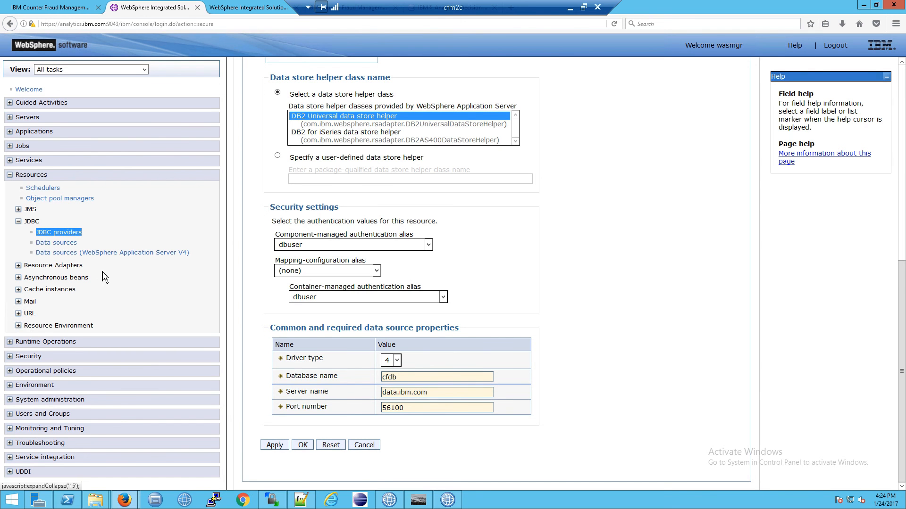
mouse_move(102, 275)
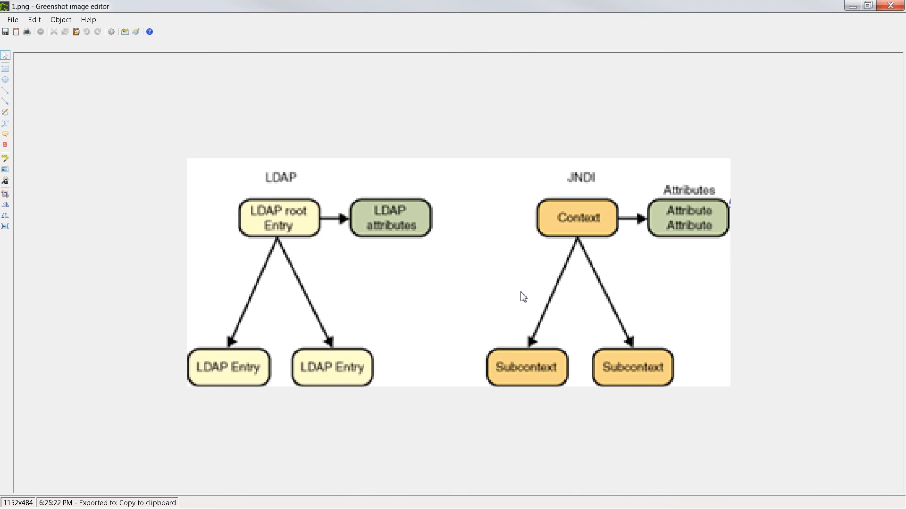
mouse_move(392, 268)
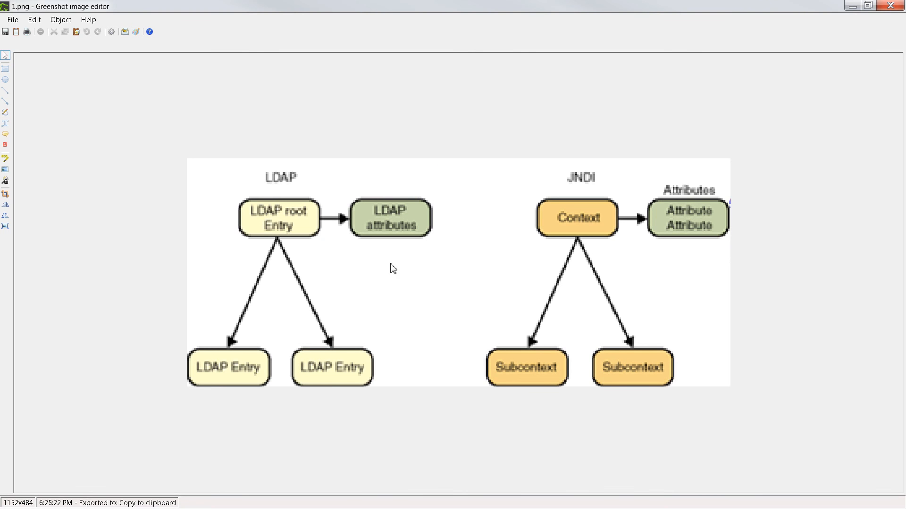
mouse_move(384, 218)
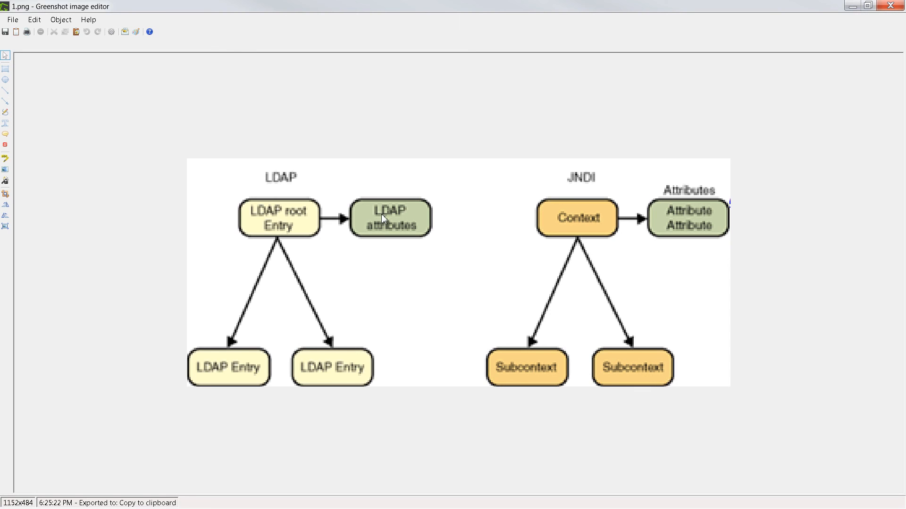
mouse_move(329, 216)
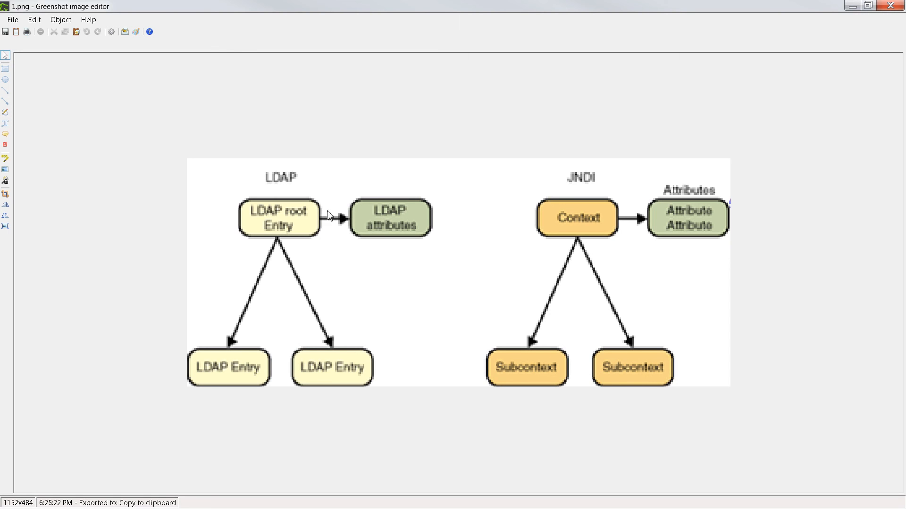
mouse_move(314, 273)
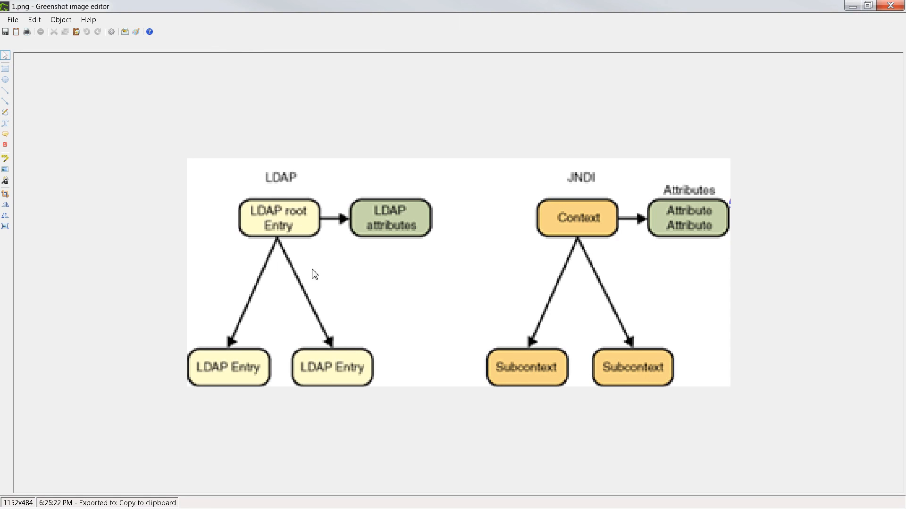
mouse_move(621, 329)
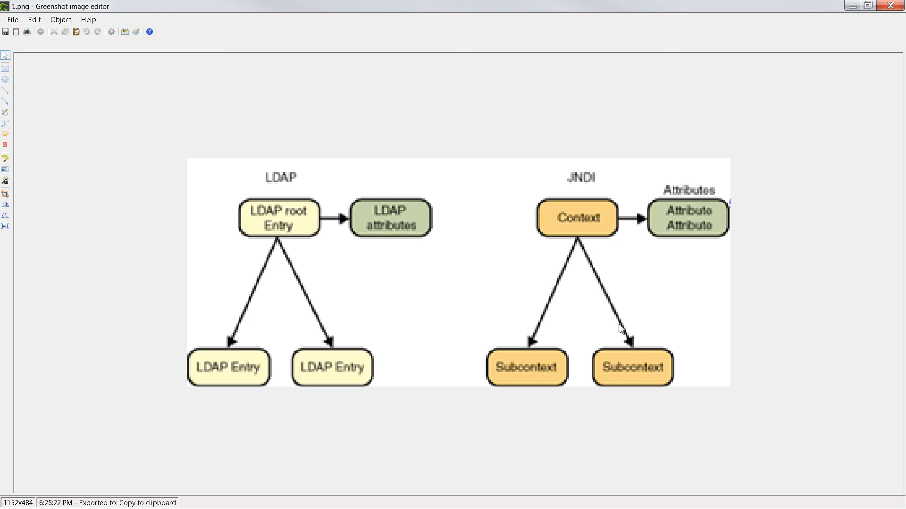
mouse_move(639, 290)
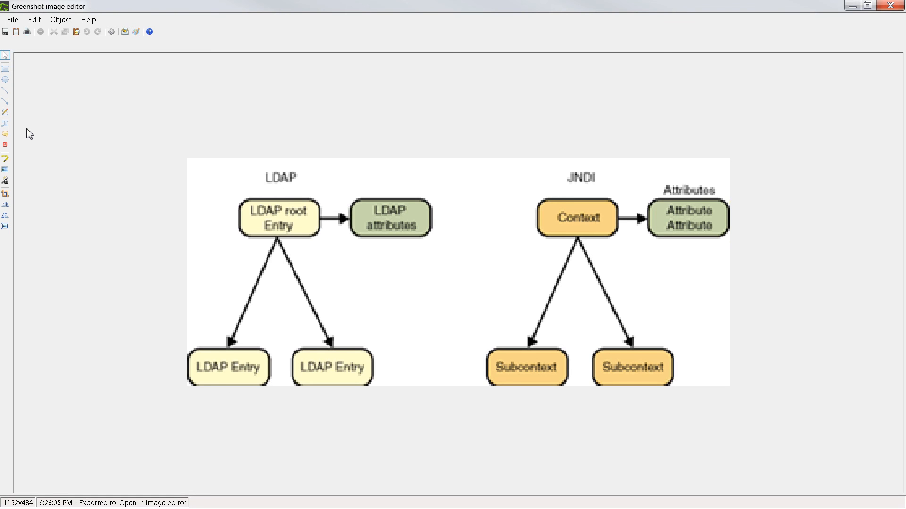
mouse_move(578, 191)
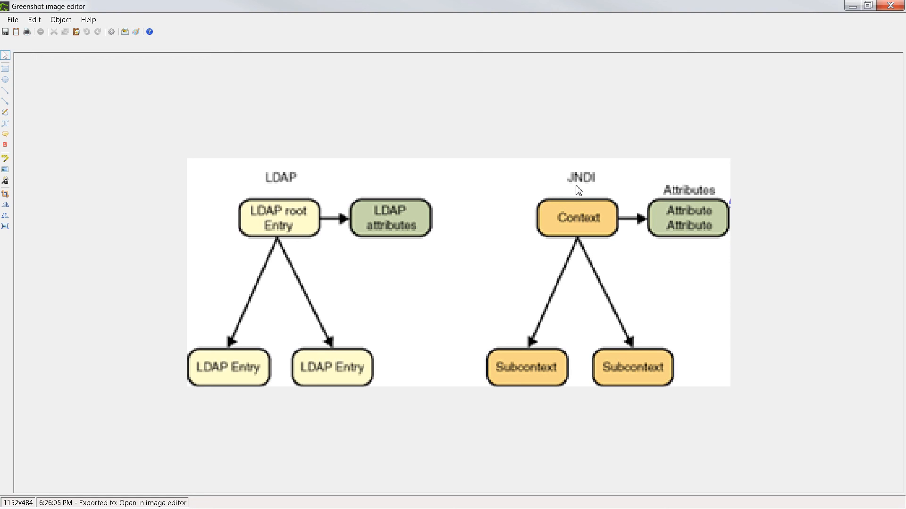
mouse_move(270, 174)
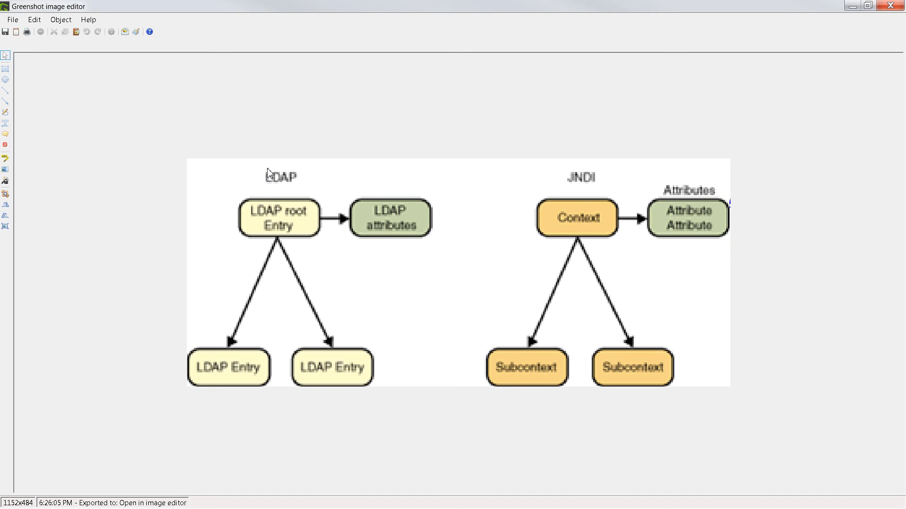
mouse_move(586, 186)
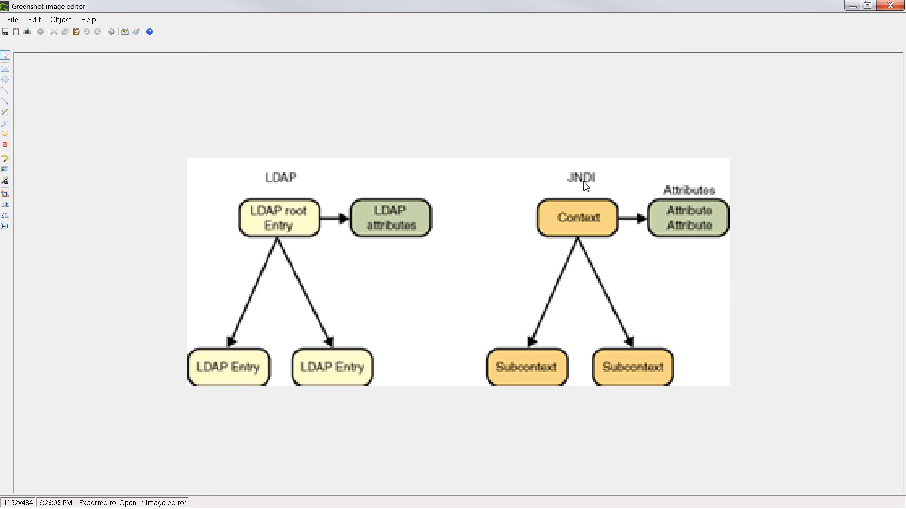
mouse_move(612, 167)
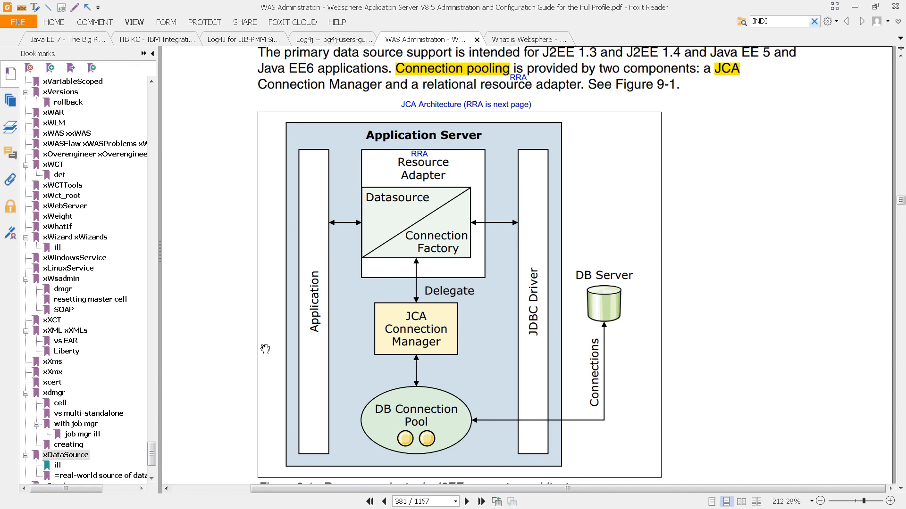
mouse_move(266, 288)
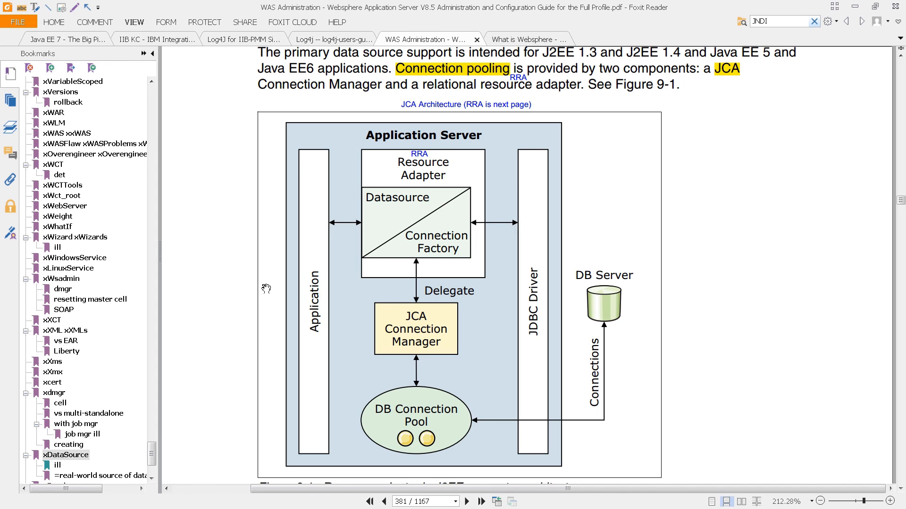
mouse_move(221, 341)
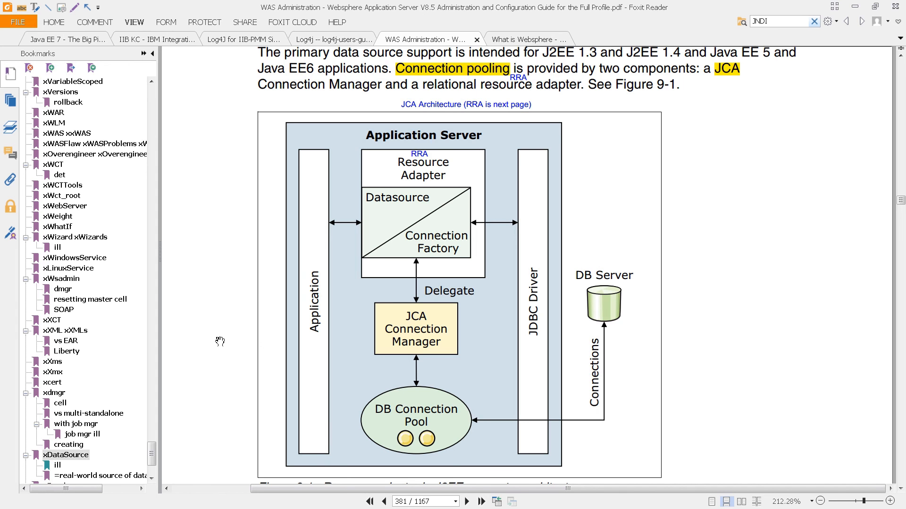
mouse_move(401, 344)
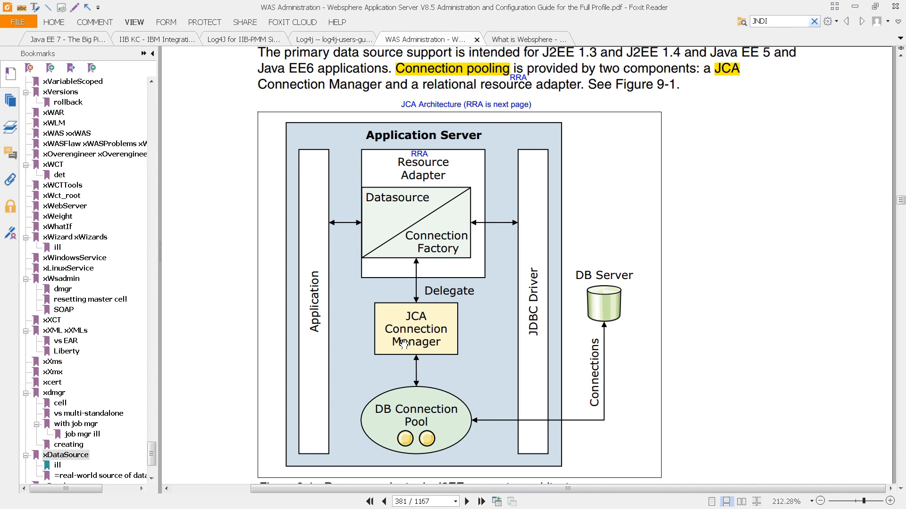
mouse_move(705, 172)
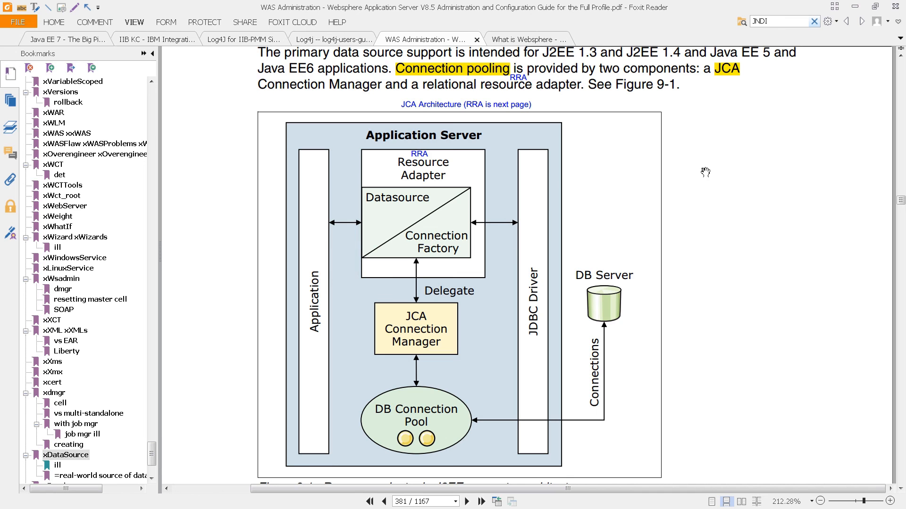
mouse_move(413, 334)
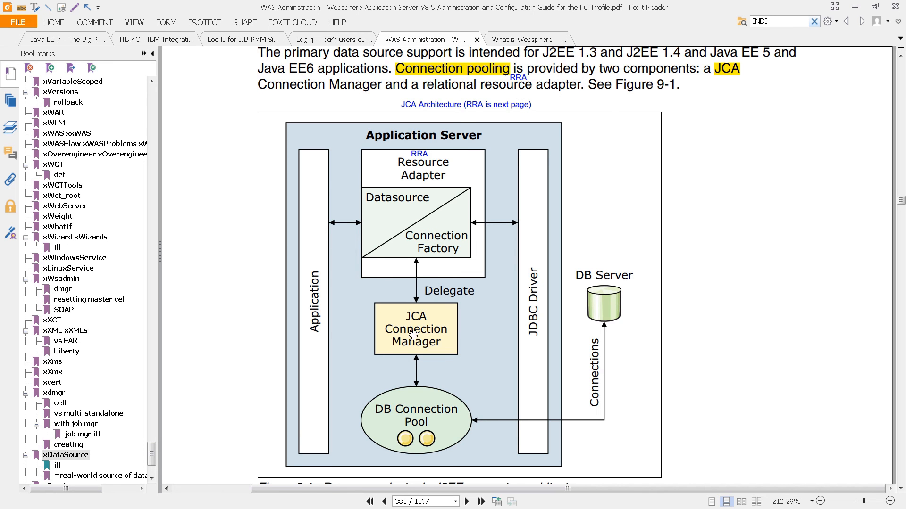
mouse_move(462, 423)
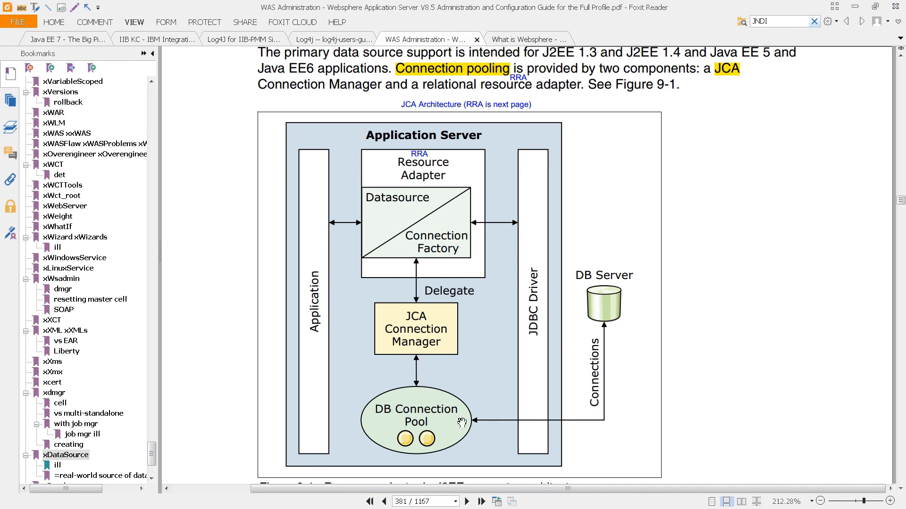
mouse_move(590, 367)
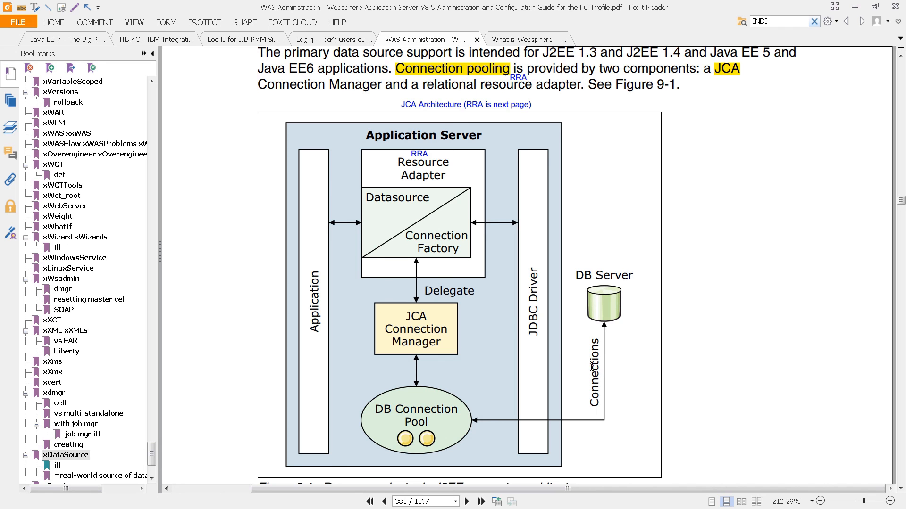
mouse_move(527, 273)
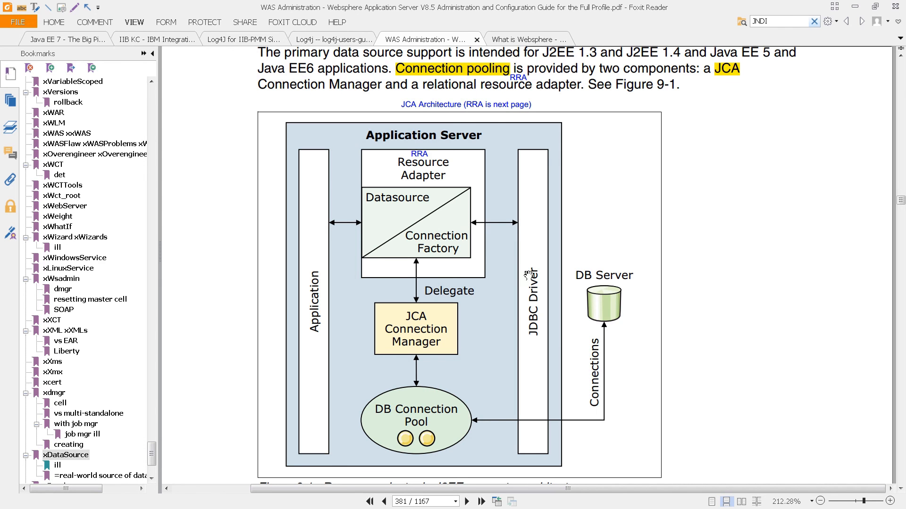
mouse_move(537, 326)
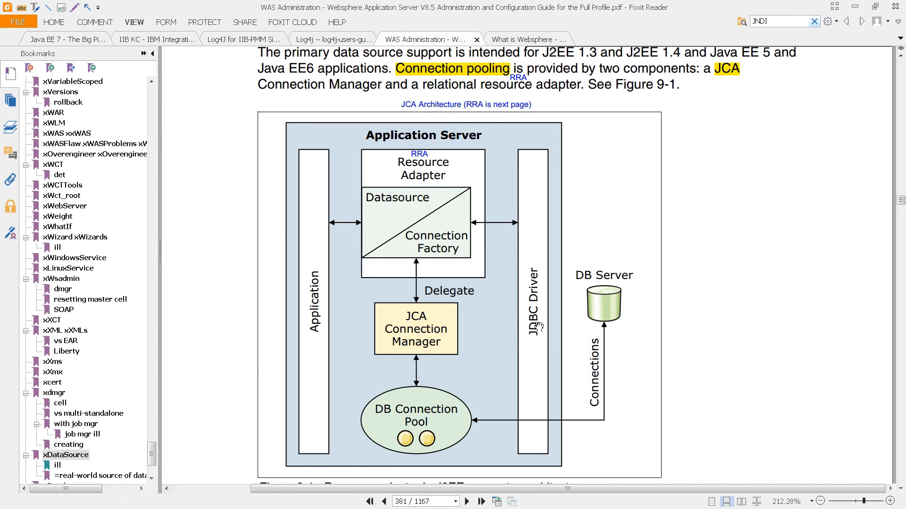
mouse_move(425, 417)
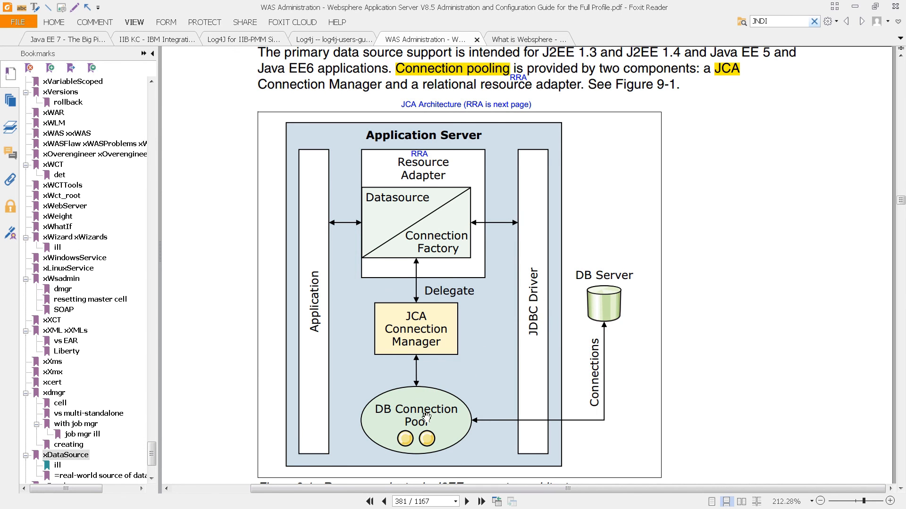
mouse_move(239, 388)
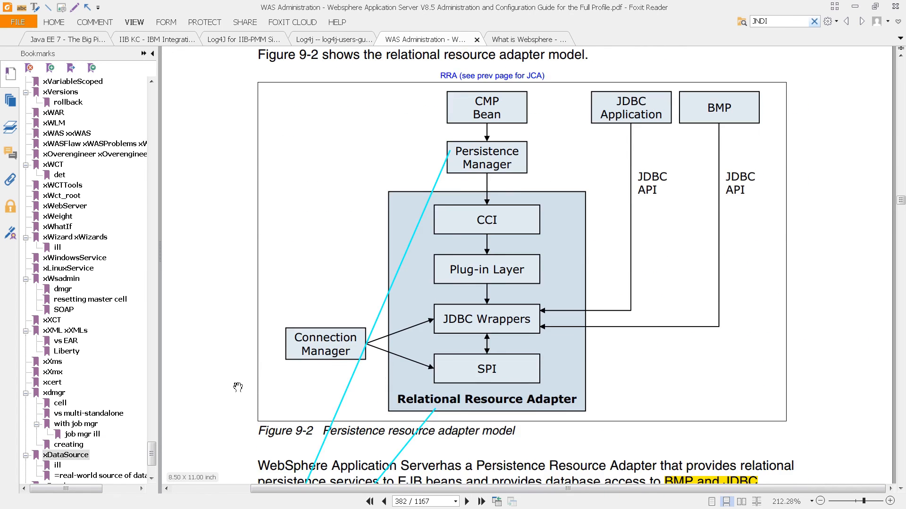
Scroll to page 382 in Foxit Reader to show Figure 9-2, the persistence resource adapter model.
scroll(up, 3)
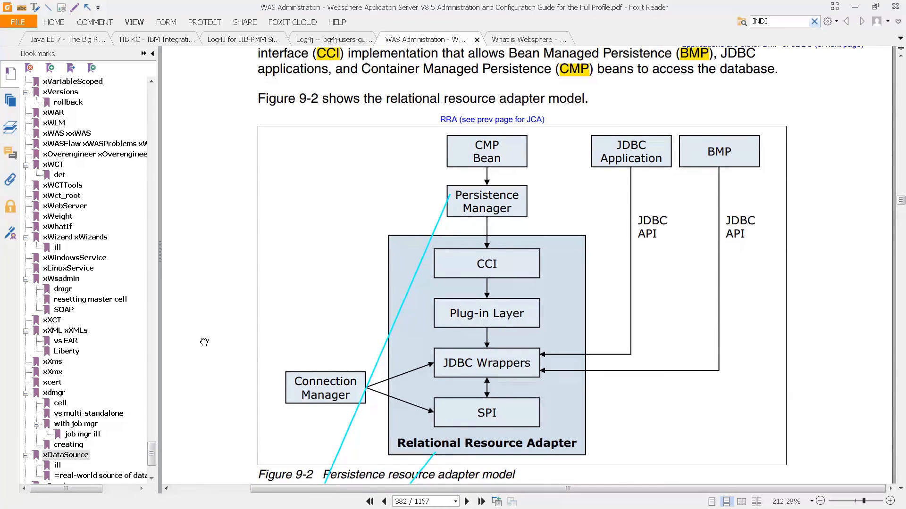
mouse_move(186, 336)
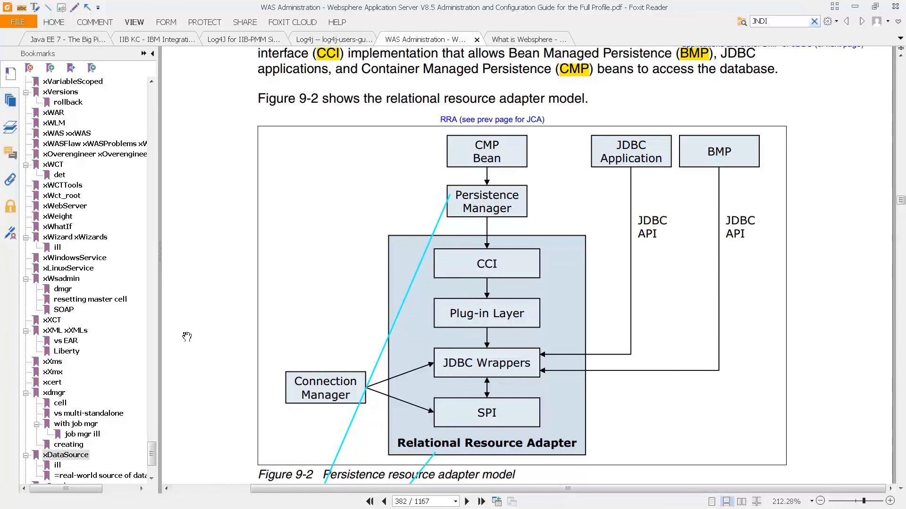
mouse_move(475, 186)
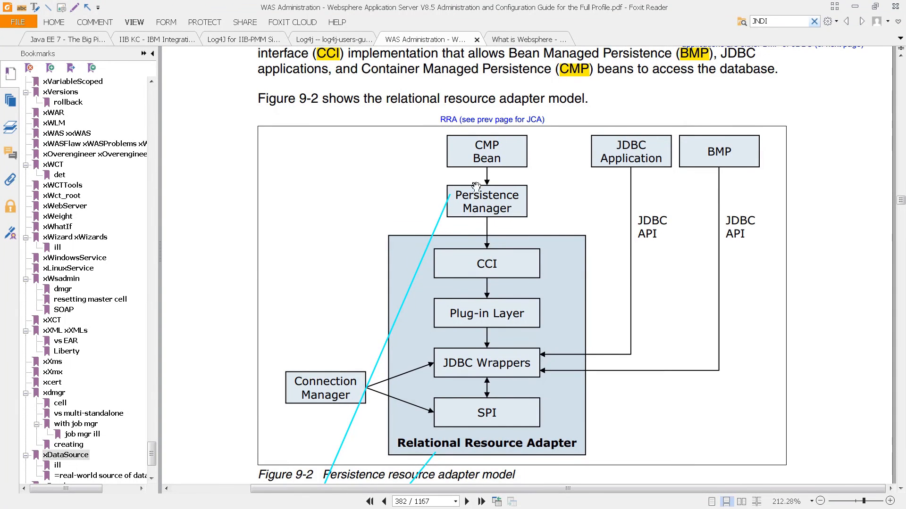
mouse_move(475, 324)
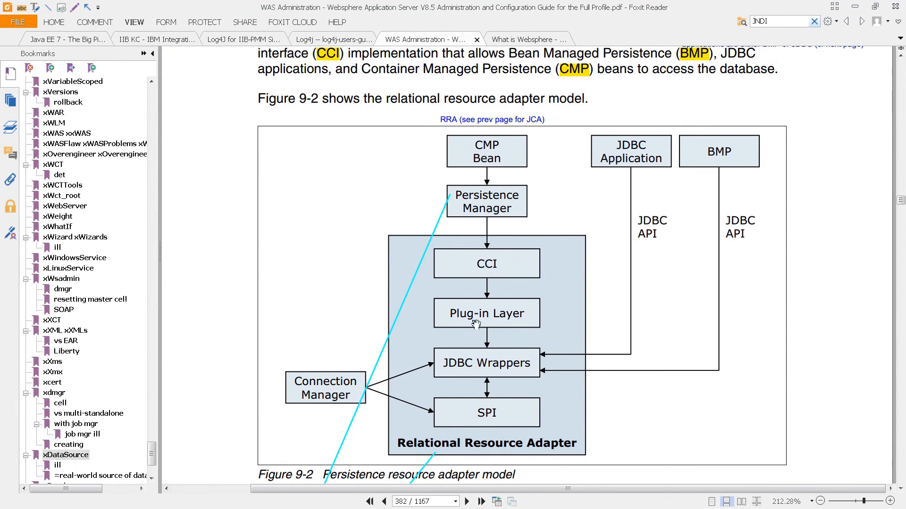
scroll(up, 3)
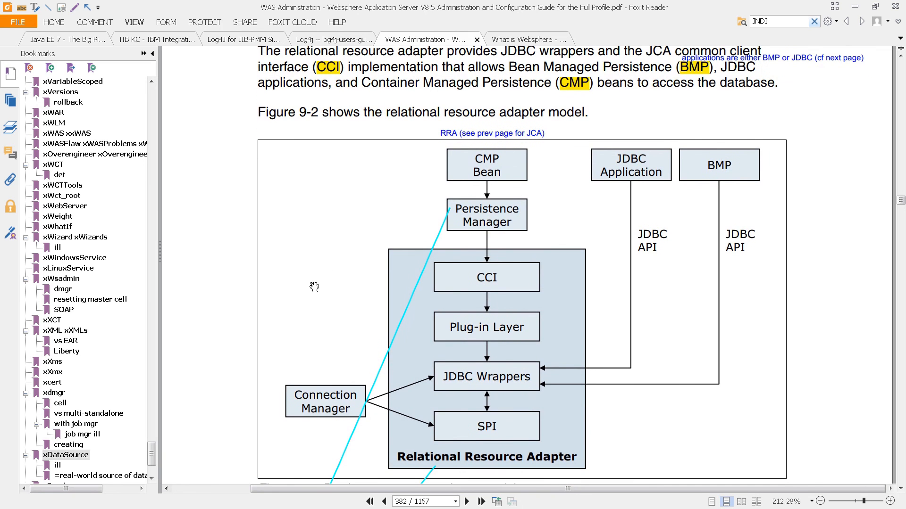
mouse_move(249, 354)
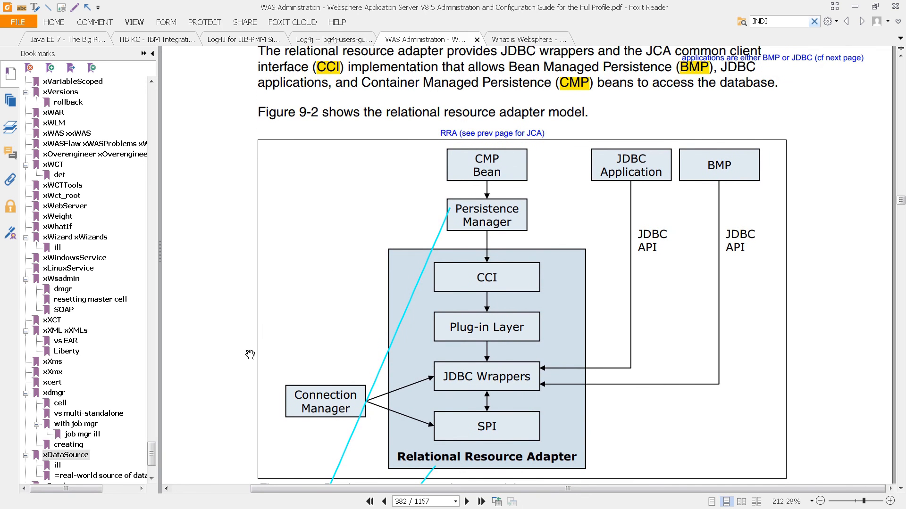